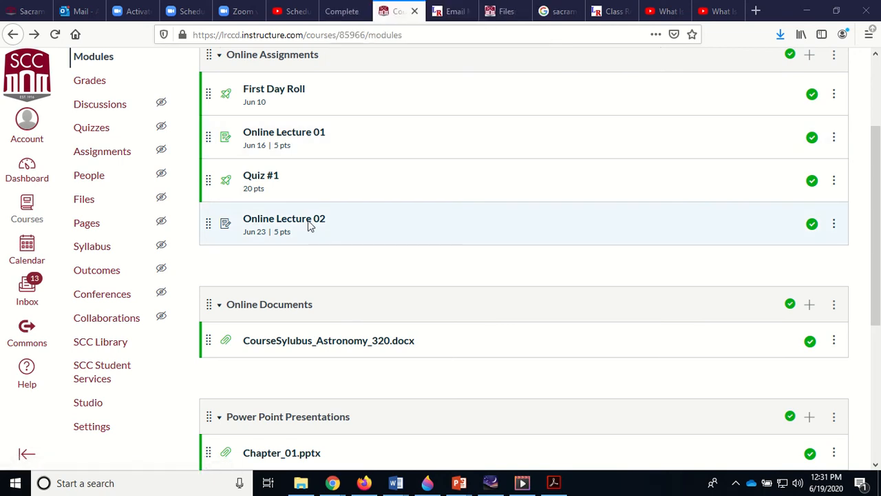
{"action": "mouse_move", "coordinate": [262, 174]}
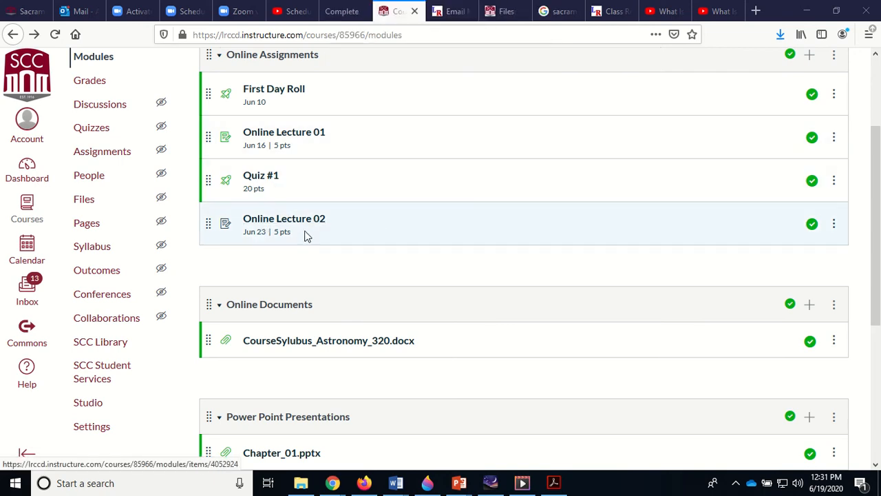
Bring up OnlineLecture320_002.docx and scroll through the Earth days, years, Polaris and Orion questions.
{"action": "scroll", "scroll_direction": "down", "scroll_amount": 3}
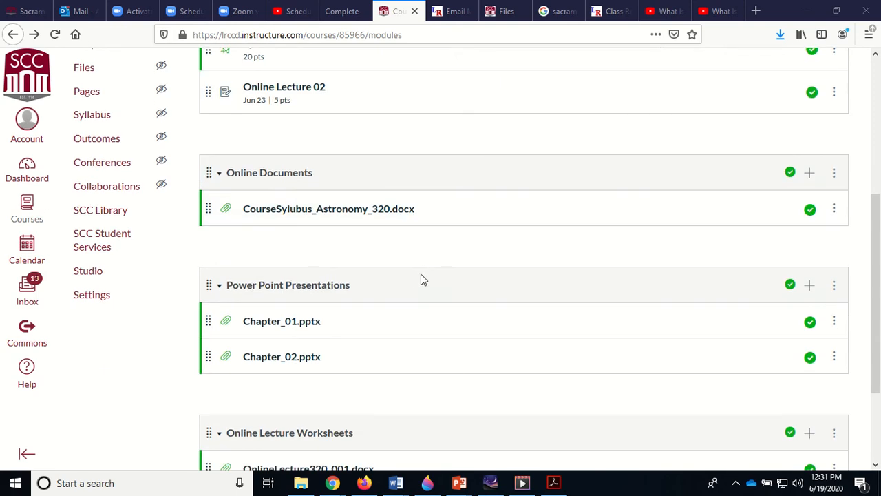
{"action": "scroll", "scroll_direction": "down", "scroll_amount": 3}
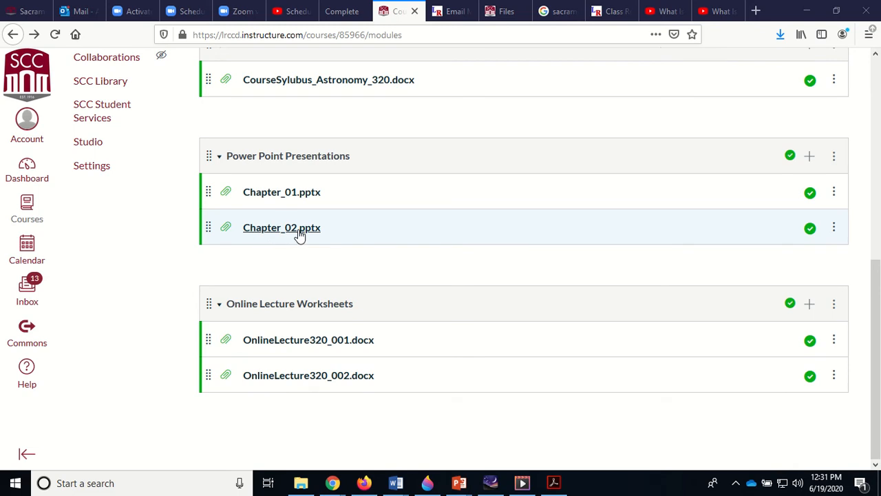
{"action": "mouse_move", "coordinate": [281, 227]}
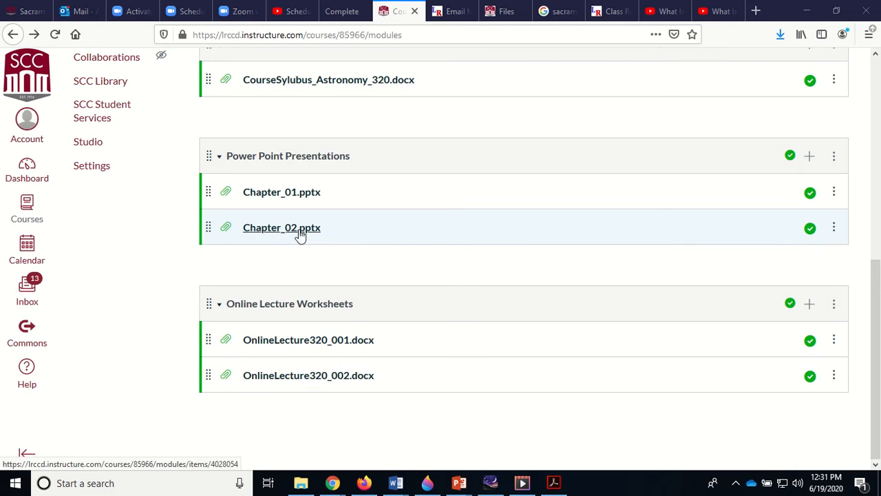
{"action": "mouse_move", "coordinate": [260, 229]}
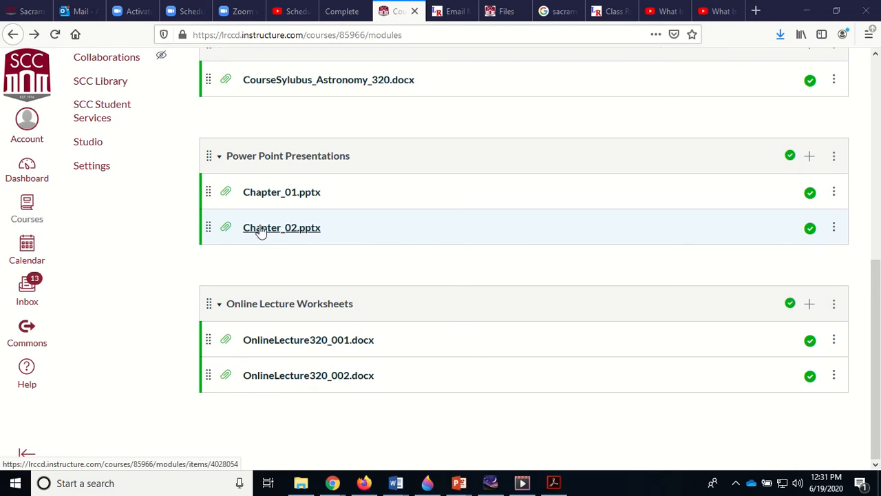
{"action": "mouse_move", "coordinate": [289, 233]}
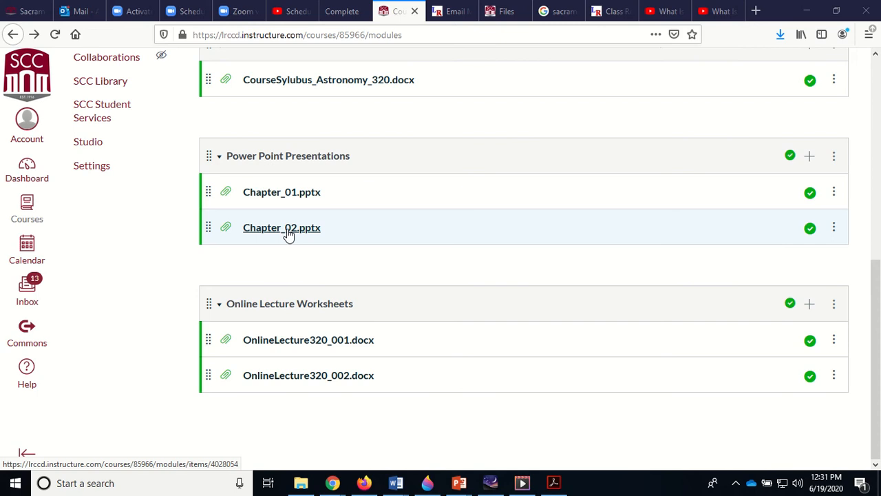
{"action": "mouse_move", "coordinate": [274, 230]}
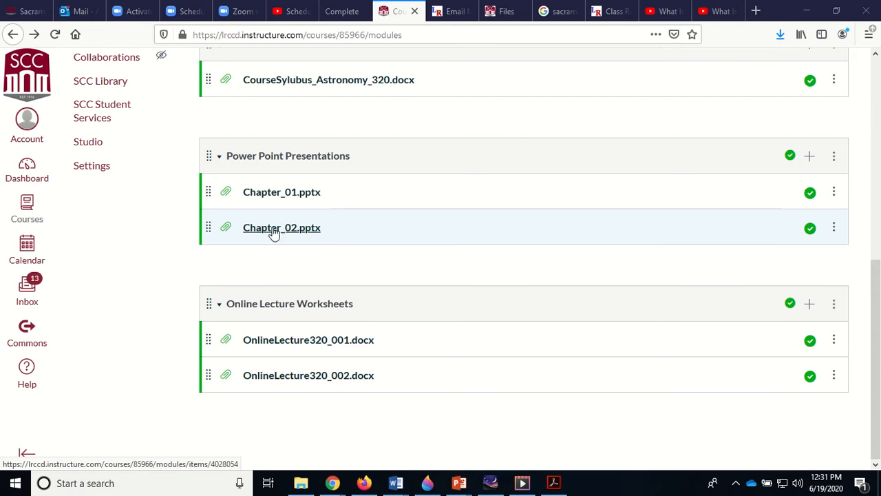
{"action": "mouse_move", "coordinate": [297, 237]}
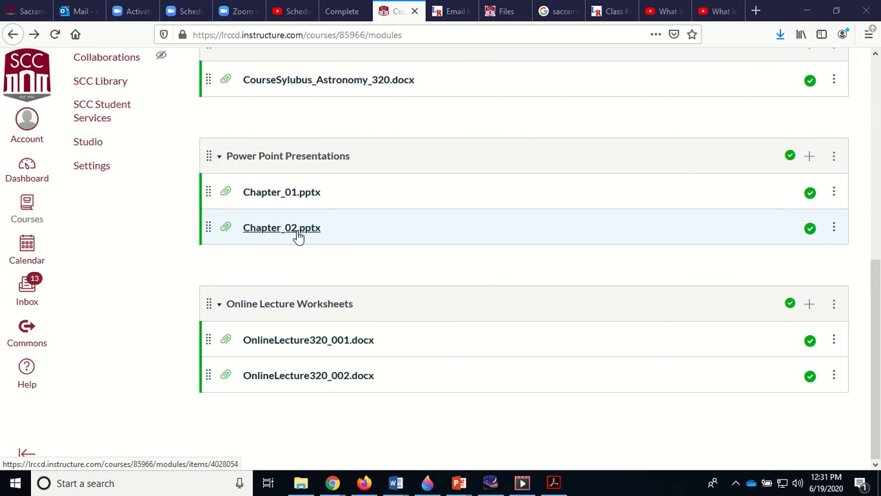
{"action": "mouse_move", "coordinate": [309, 231]}
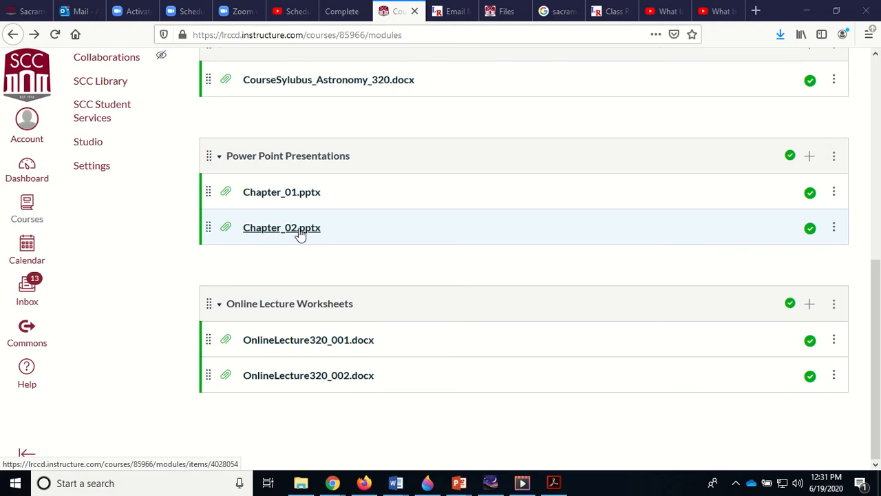
{"action": "mouse_move", "coordinate": [322, 233]}
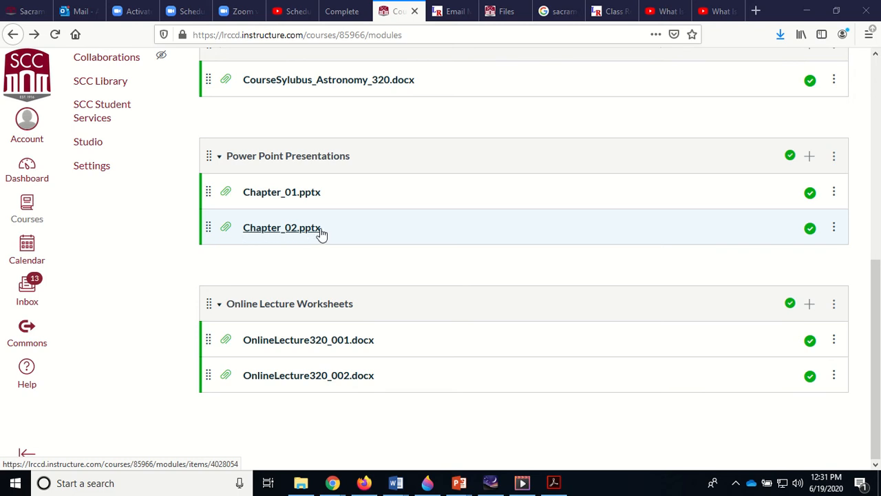
{"action": "mouse_move", "coordinate": [309, 374]}
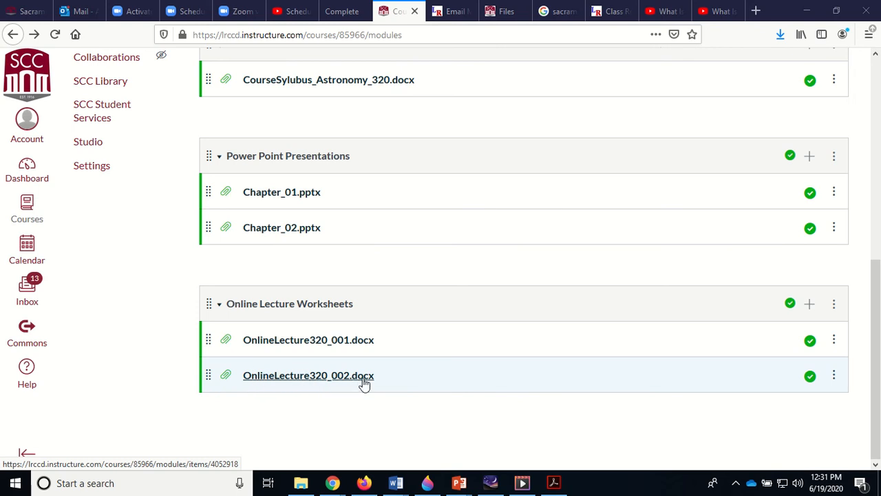
{"action": "mouse_move", "coordinate": [410, 381]}
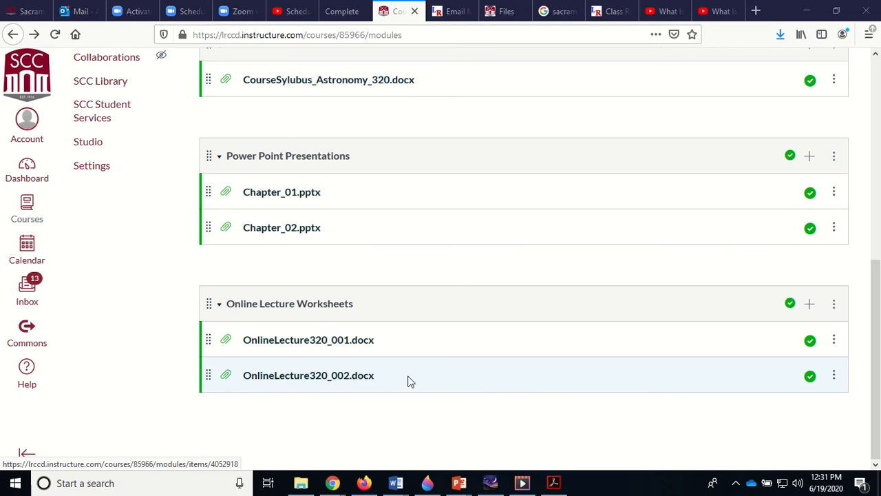
{"action": "mouse_move", "coordinate": [393, 482]}
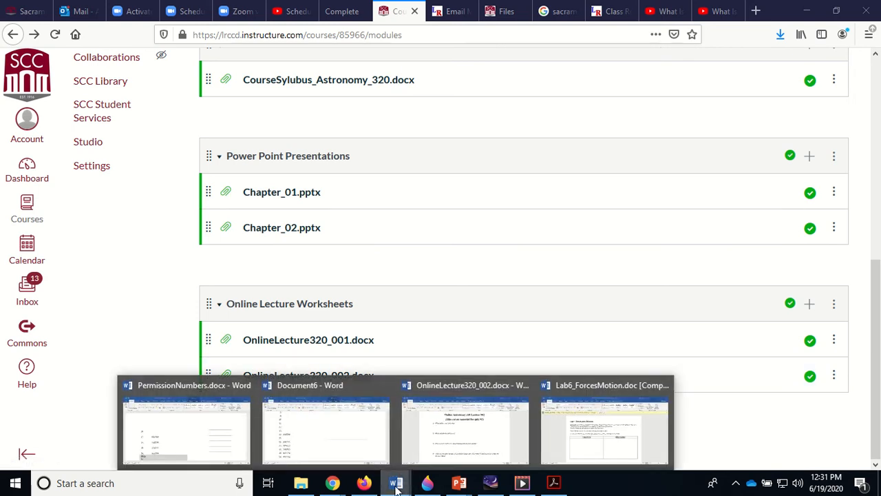
{"action": "left_click", "coordinate": [465, 427]}
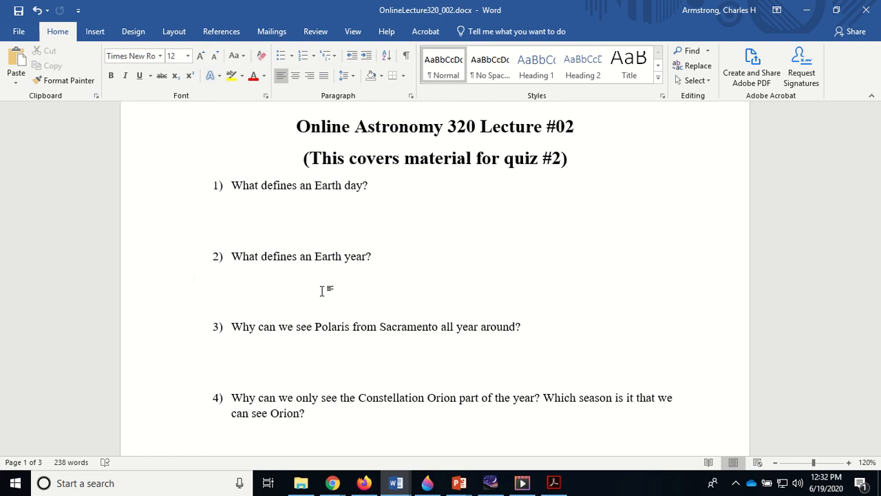
{"action": "scroll", "scroll_direction": "down", "scroll_amount": 3}
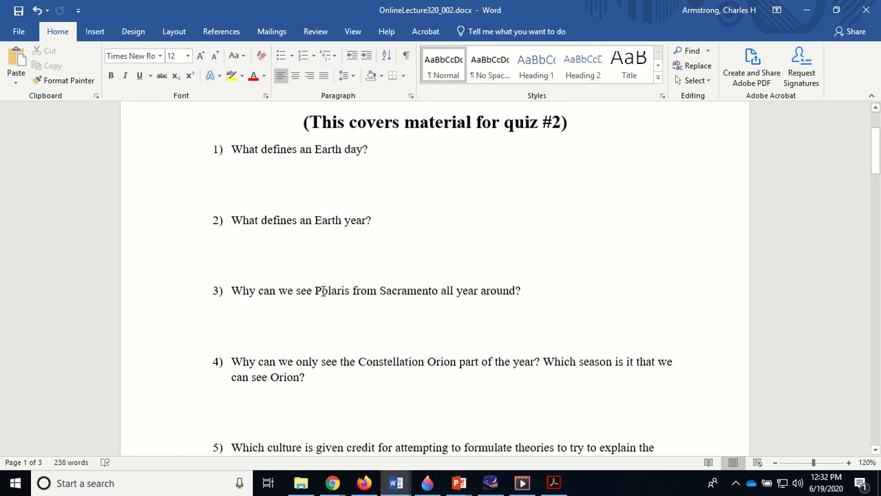
{"action": "scroll", "scroll_direction": "down", "scroll_amount": 3}
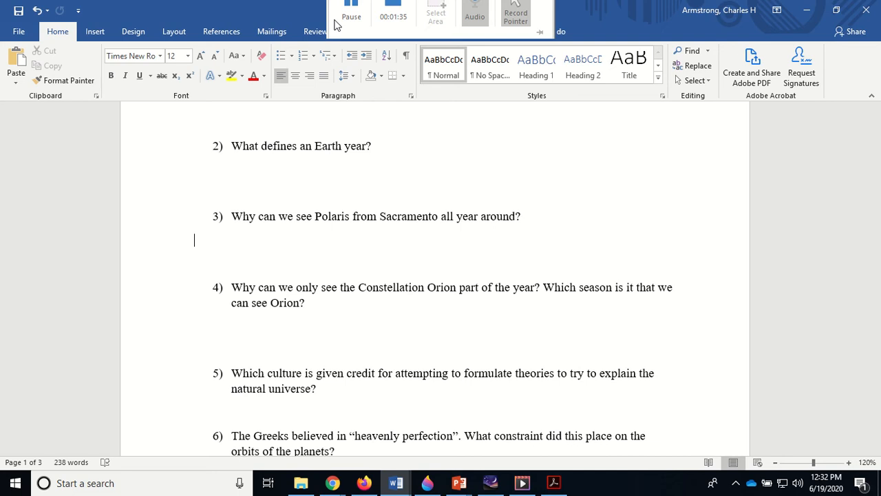
Switch to the Chapter_02.pptx slides showing the Sacramento visibility slide.
{"action": "left_click", "coordinate": [459, 482]}
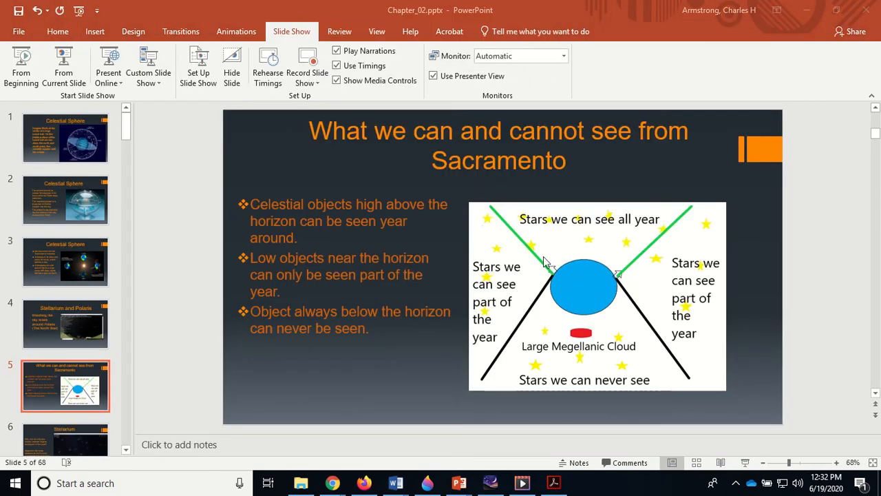
{"action": "mouse_move", "coordinate": [577, 226]}
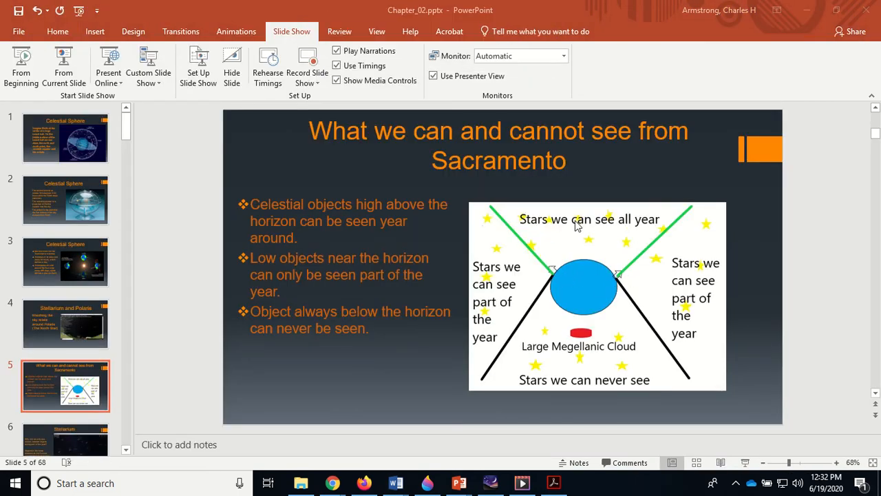
{"action": "mouse_move", "coordinate": [556, 260]}
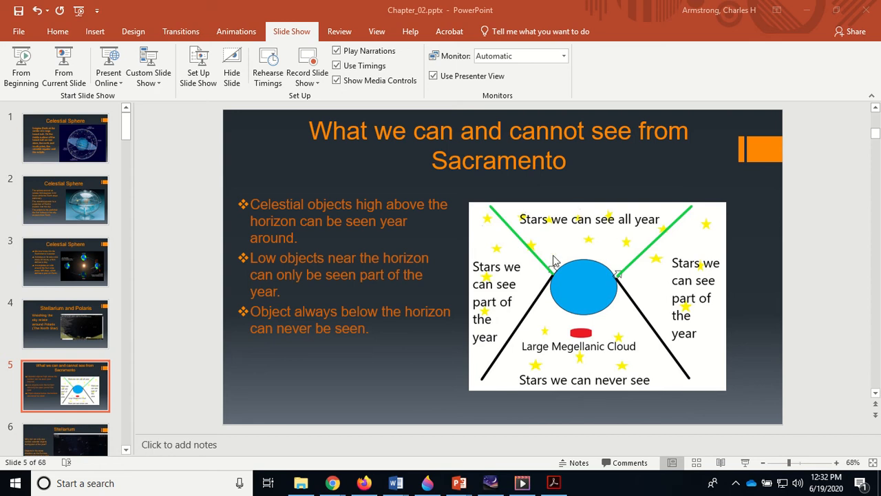
{"action": "mouse_move", "coordinate": [559, 279]}
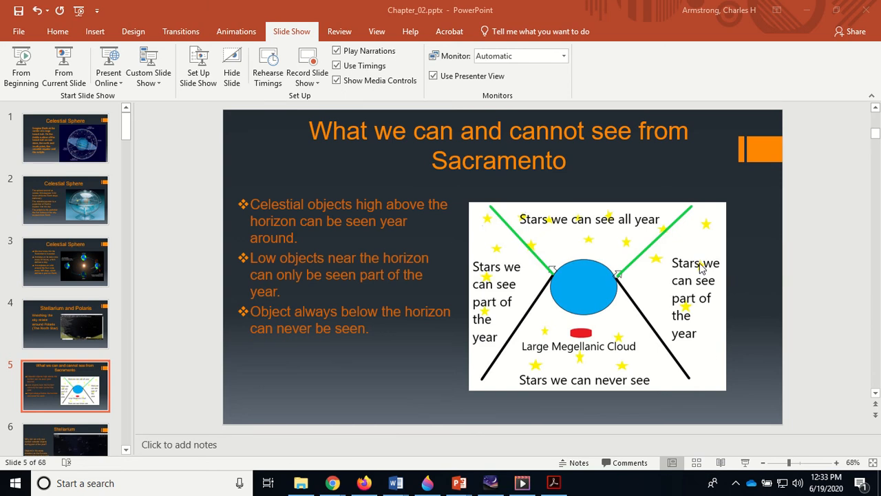
{"action": "mouse_move", "coordinate": [508, 296]}
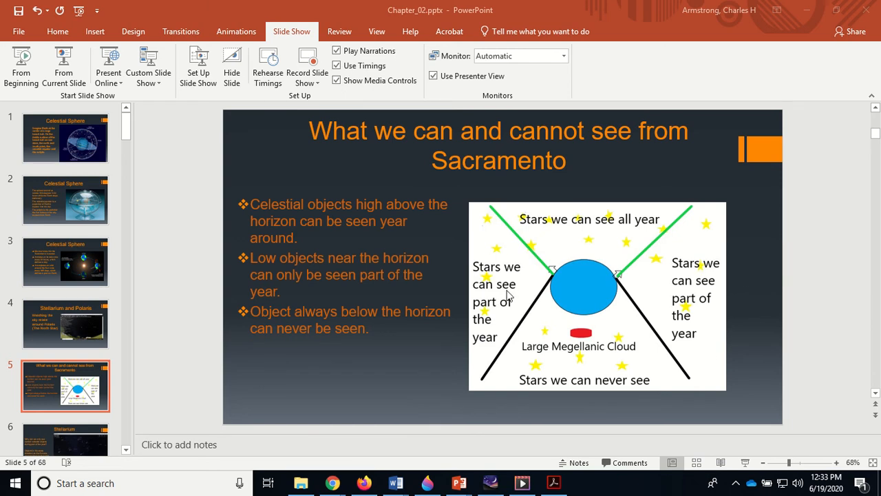
{"action": "mouse_move", "coordinate": [496, 280]}
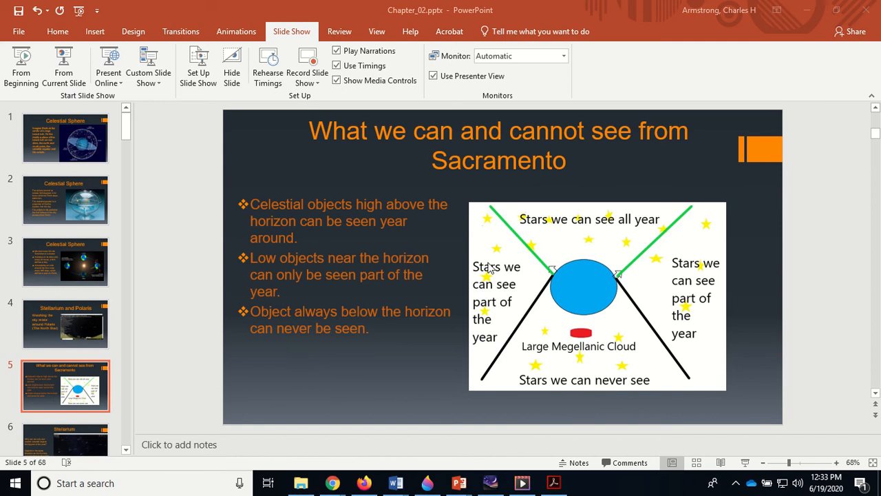
{"action": "mouse_move", "coordinate": [683, 268]}
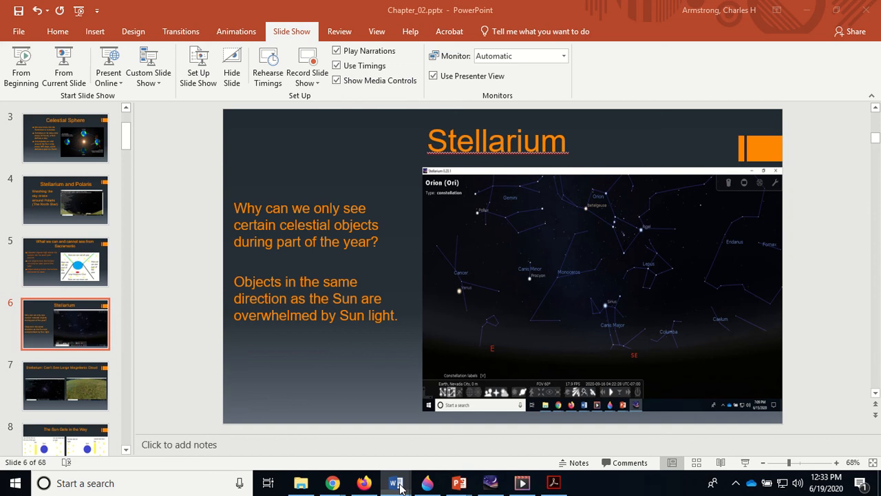
Return to the Lecture #02 worksheet and scroll to questions 3–6 on Polaris and Orion.
{"action": "left_click", "coordinate": [395, 482]}
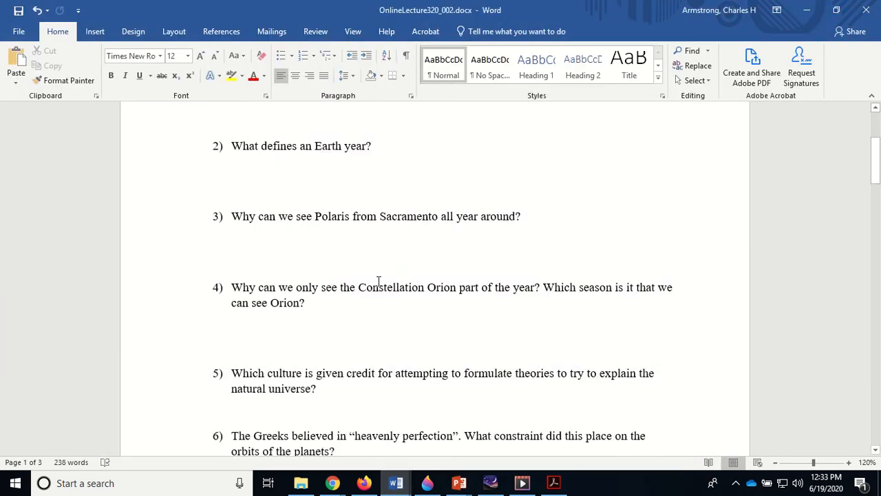
{"action": "scroll", "scroll_direction": "down", "scroll_amount": 3}
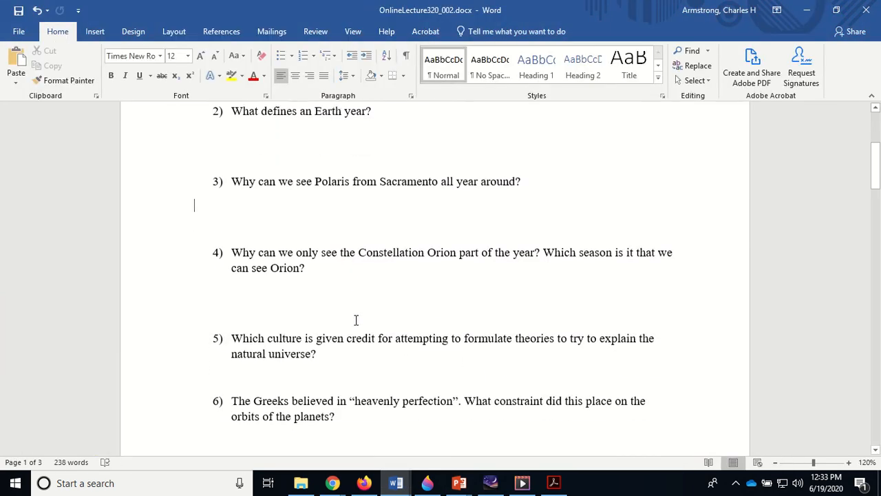
{"action": "scroll", "scroll_direction": "down", "scroll_amount": 3}
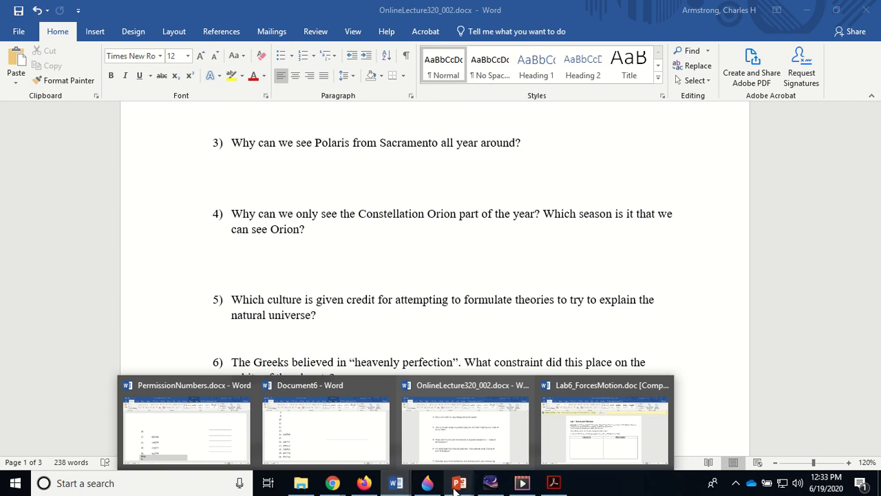
Switch back to Chapter_02.pptx and return to slide 5 on what can be seen from Sacramento.
{"action": "left_click", "coordinate": [460, 481]}
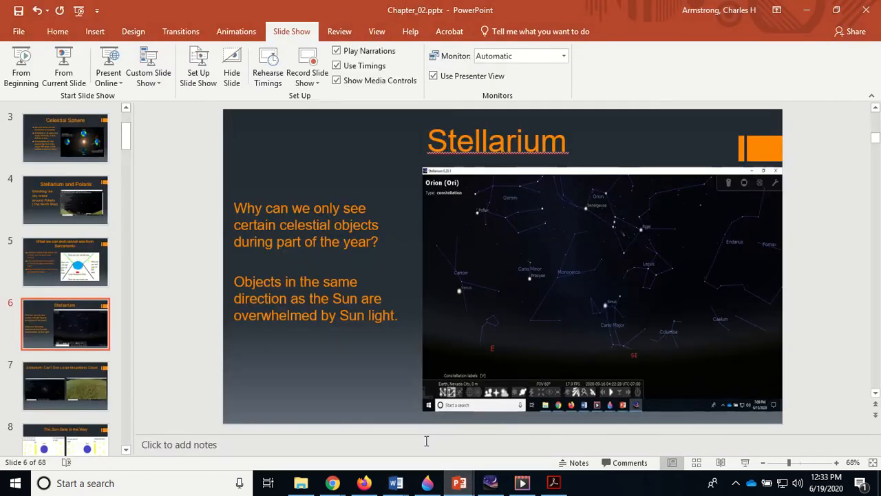
{"action": "left_click", "coordinate": [66, 262]}
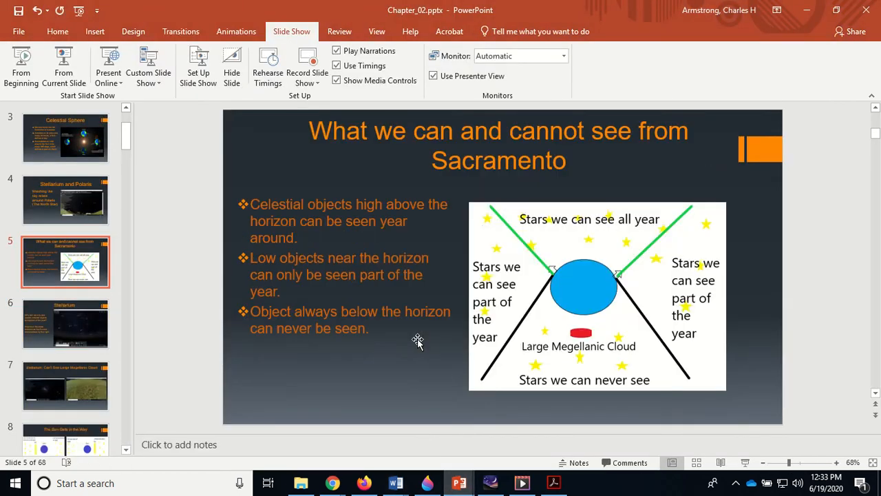
{"action": "mouse_move", "coordinate": [488, 264]}
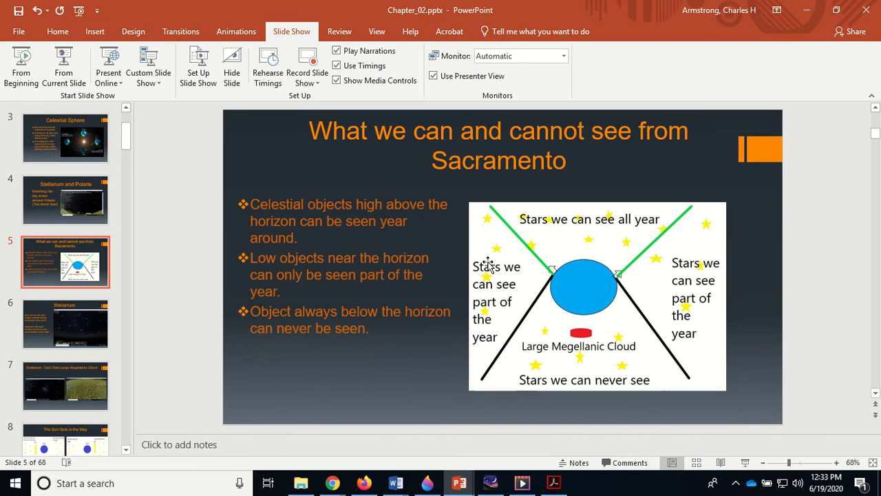
{"action": "mouse_move", "coordinate": [482, 276]}
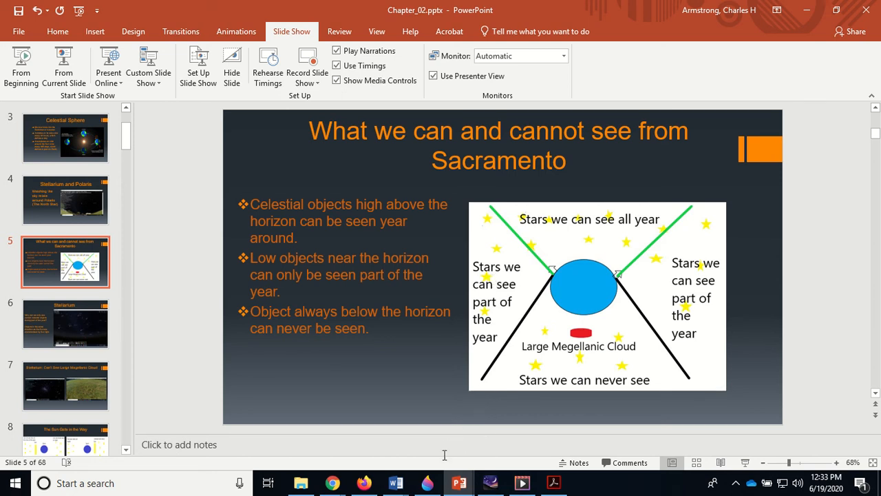
{"action": "mouse_move", "coordinate": [461, 427]}
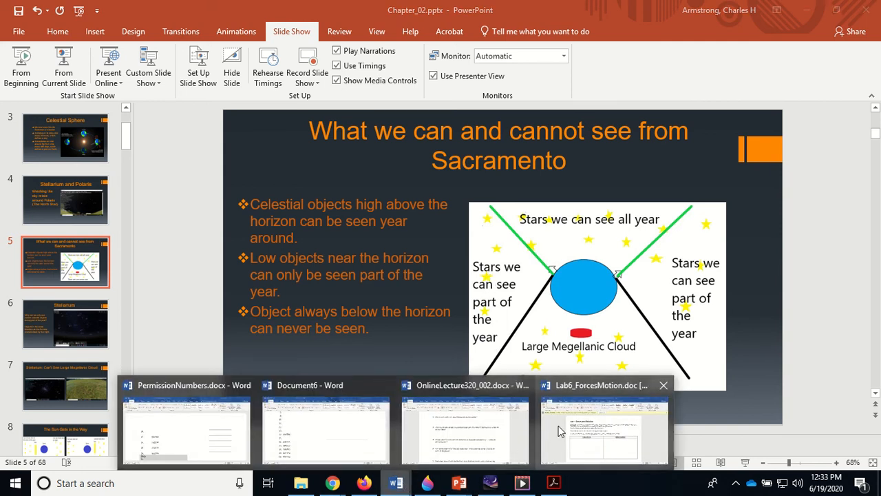
Bring up the Lecture 02 worksheet and scroll to questions 4–7 on Orion, the Greeks and parallax.
{"action": "left_click", "coordinate": [465, 427]}
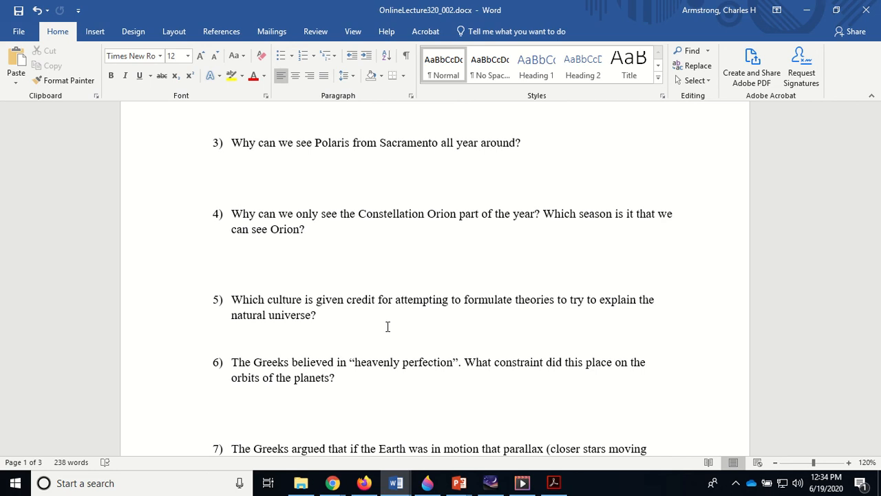
{"action": "left_click", "coordinate": [194, 167]}
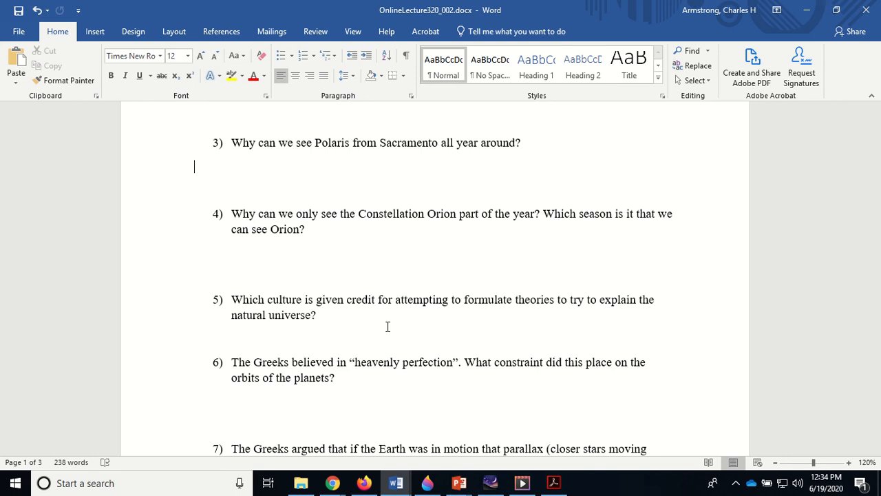
{"action": "scroll", "scroll_direction": "down", "scroll_amount": 3}
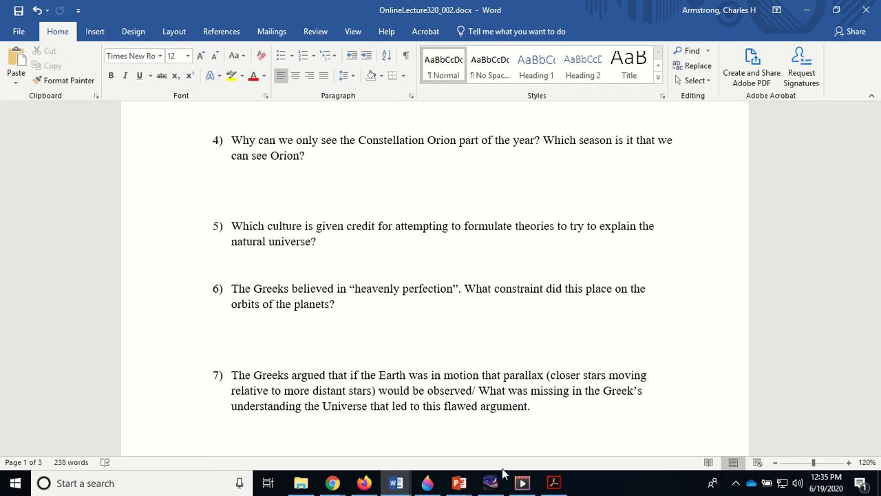
Switch to the Chapter 2 slides and show slide 30, 'The Greeks Argued for a Stationary Earth'.
{"action": "left_click", "coordinate": [460, 482]}
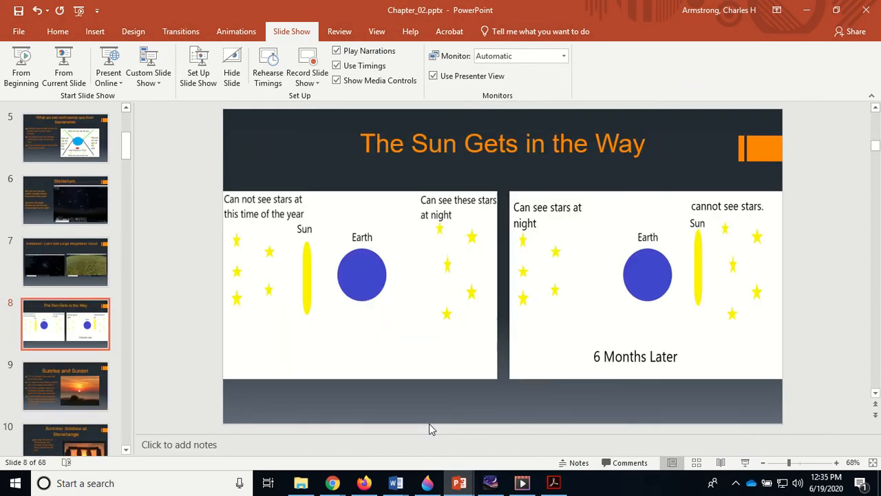
{"action": "left_click", "coordinate": [66, 317]}
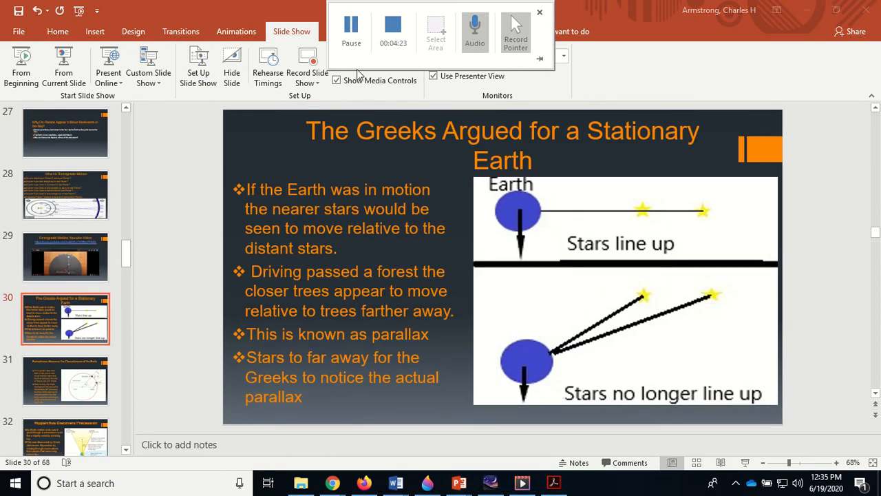
{"action": "left_click", "coordinate": [540, 13]}
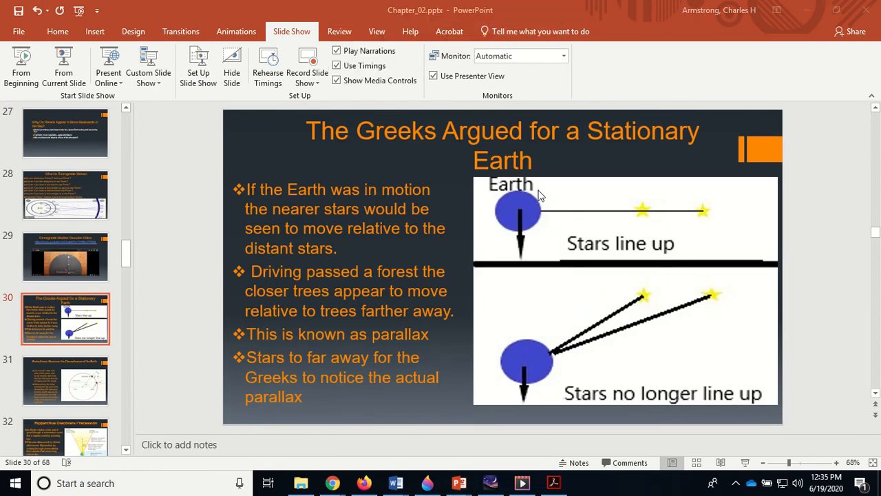
{"action": "mouse_move", "coordinate": [504, 208]}
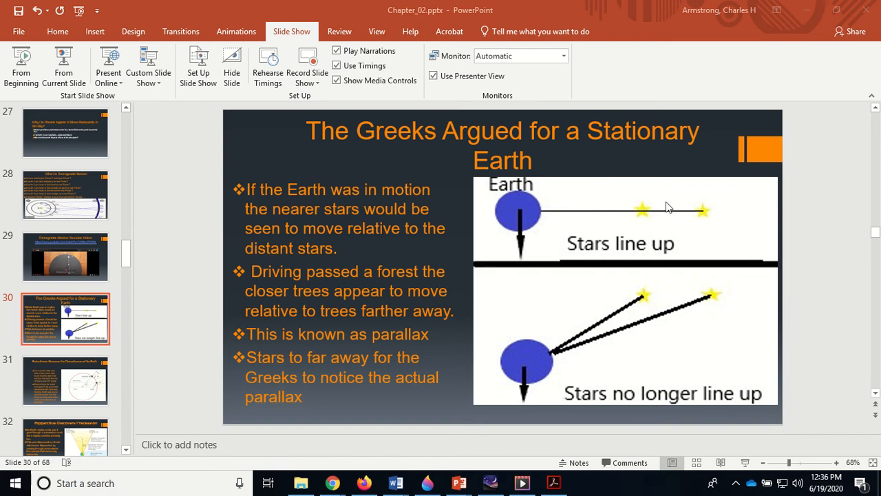
{"action": "mouse_move", "coordinate": [534, 372]}
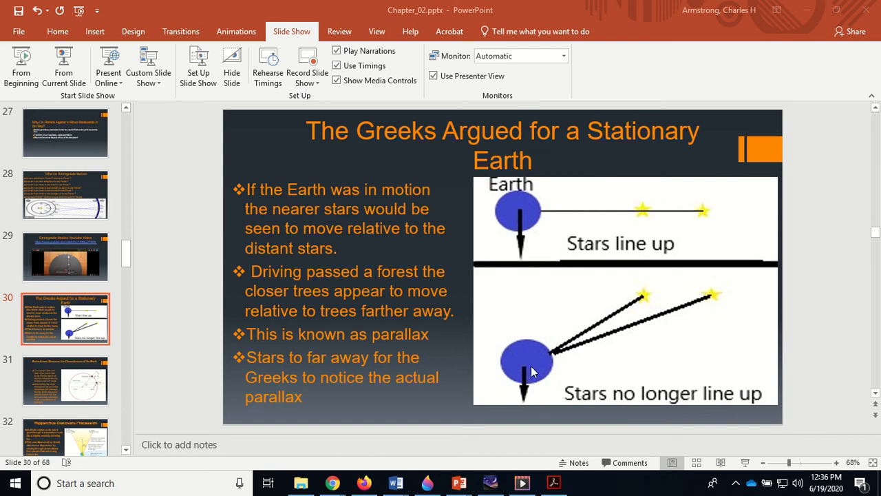
{"action": "mouse_move", "coordinate": [649, 300]}
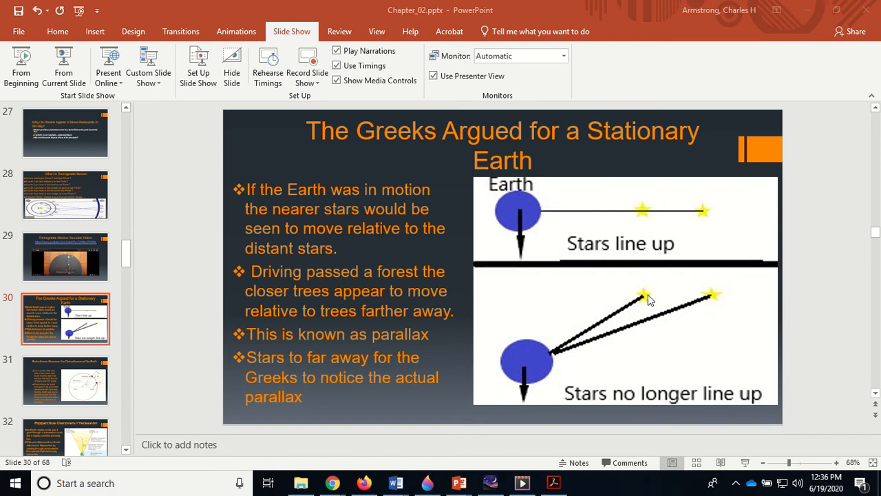
{"action": "mouse_move", "coordinate": [633, 309]}
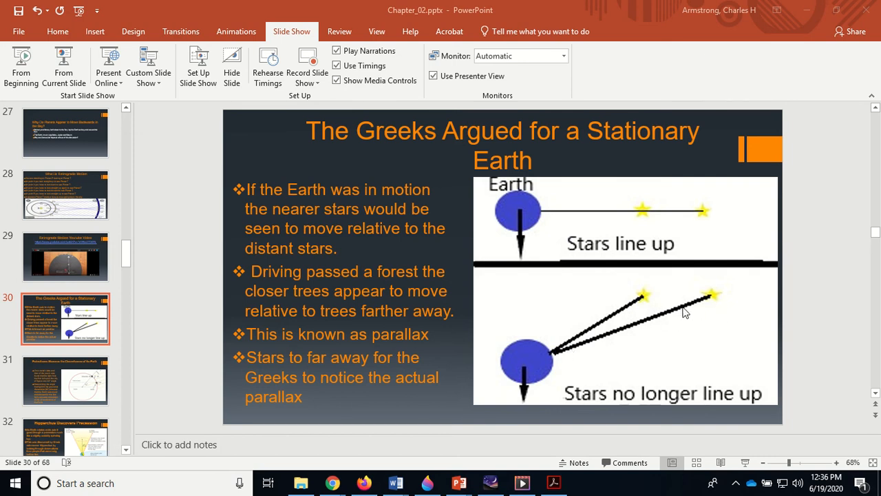
{"action": "mouse_move", "coordinate": [674, 298]}
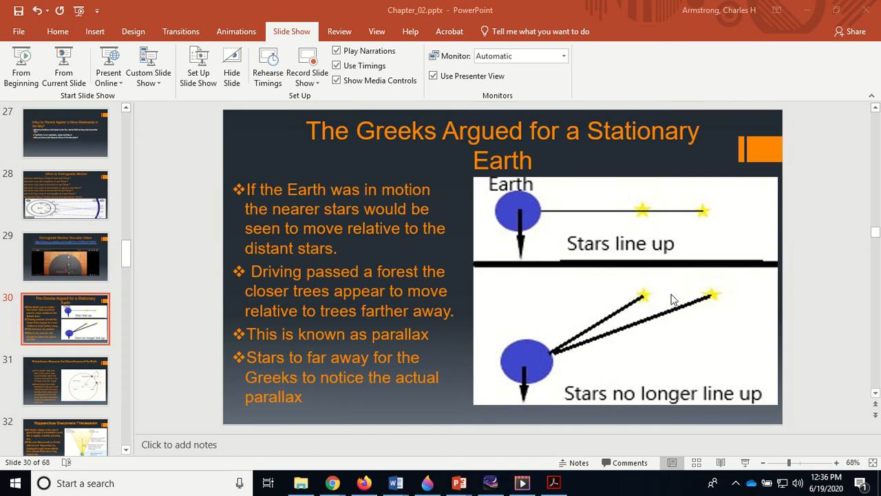
{"action": "mouse_move", "coordinate": [644, 305]}
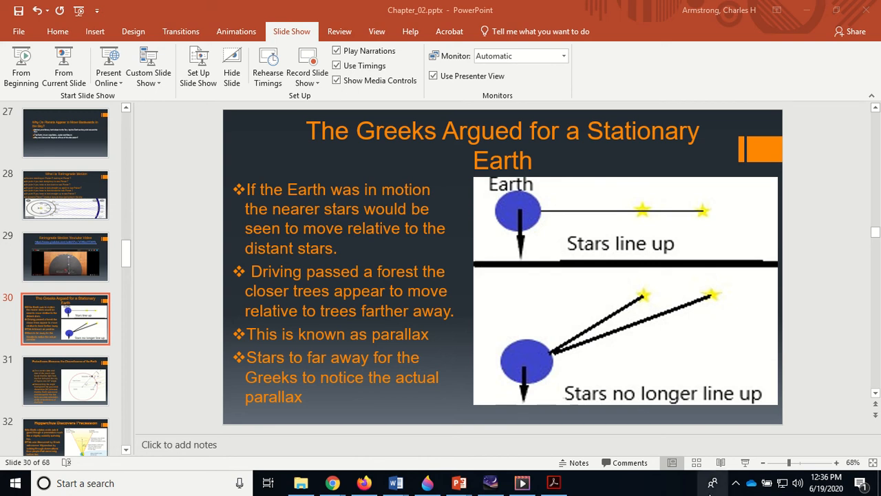
{"action": "mouse_move", "coordinate": [394, 481]}
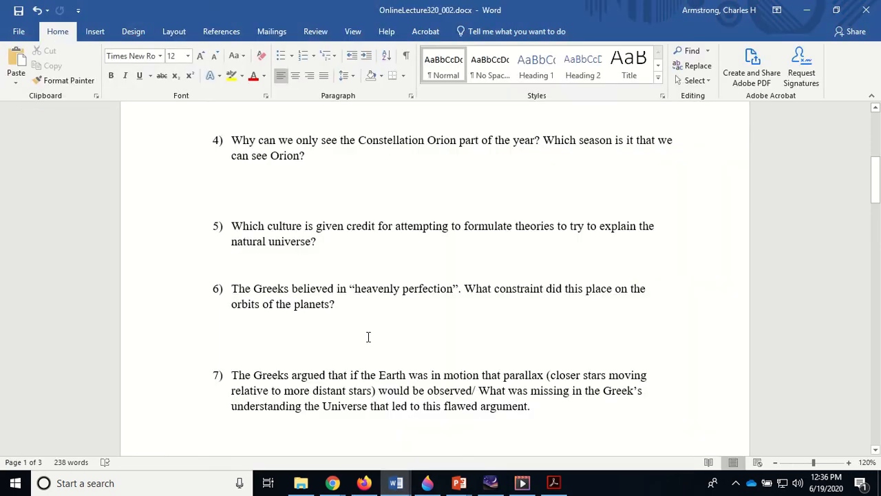
Scroll the worksheet down to question 8 on the Ptolemaic Model of the Universe.
{"action": "scroll", "scroll_direction": "down", "scroll_amount": 3}
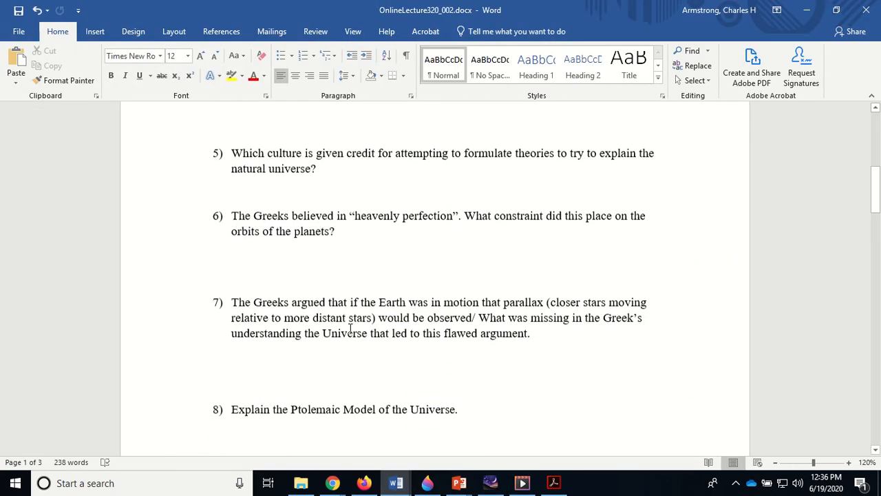
{"action": "scroll", "scroll_direction": "down", "scroll_amount": 3}
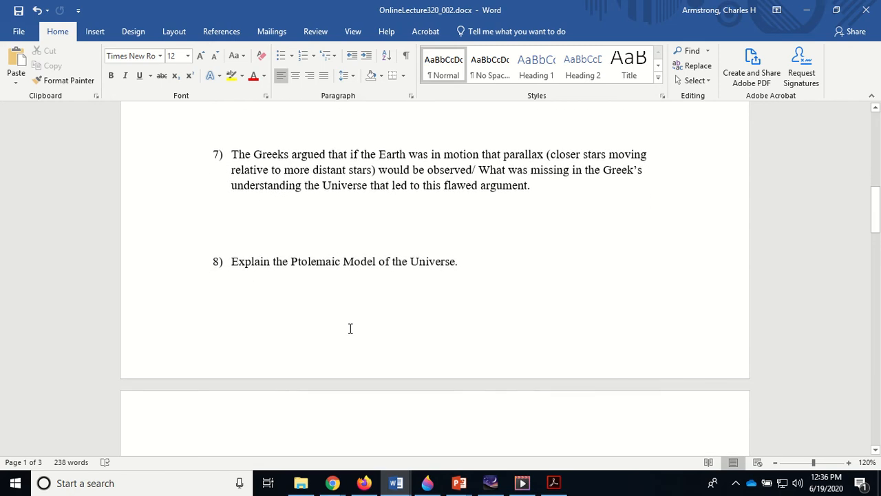
{"action": "scroll", "scroll_direction": "down", "scroll_amount": 3}
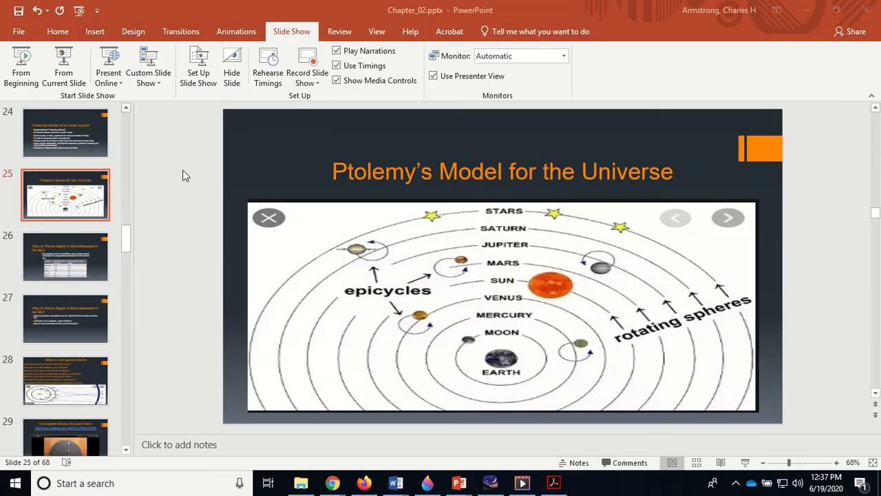
{"action": "mouse_move", "coordinate": [490, 338]}
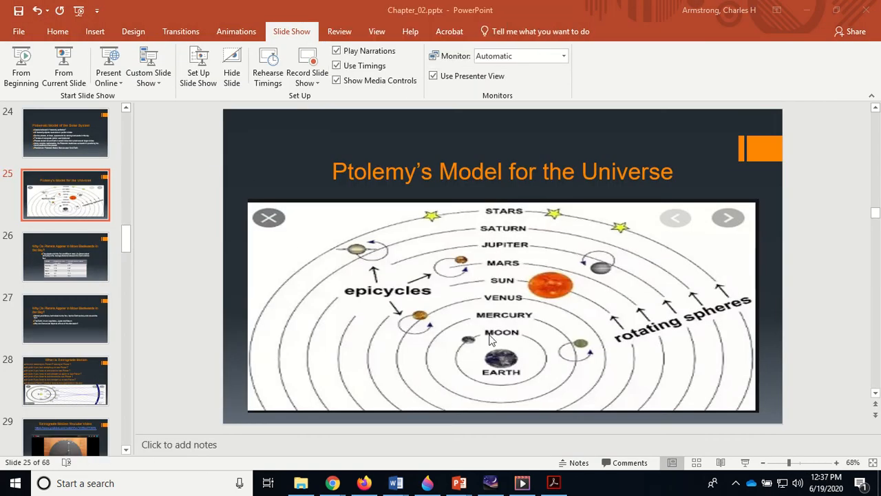
{"action": "mouse_move", "coordinate": [540, 325]}
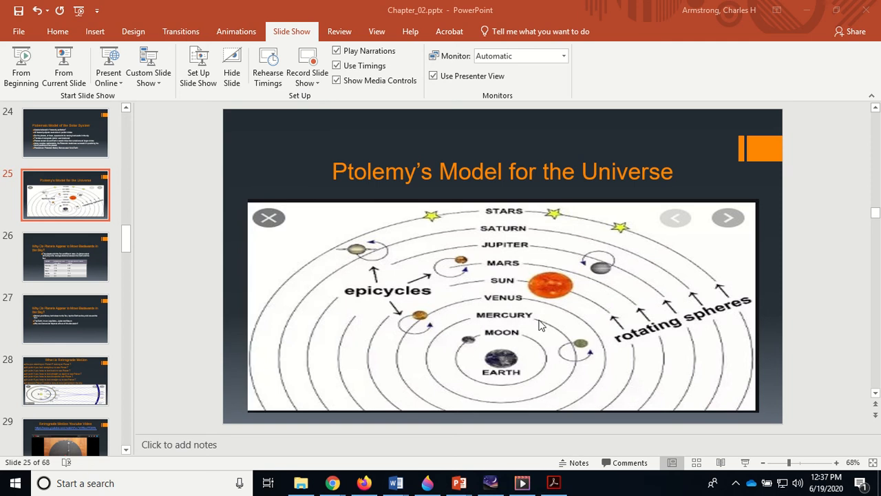
{"action": "mouse_move", "coordinate": [447, 267]}
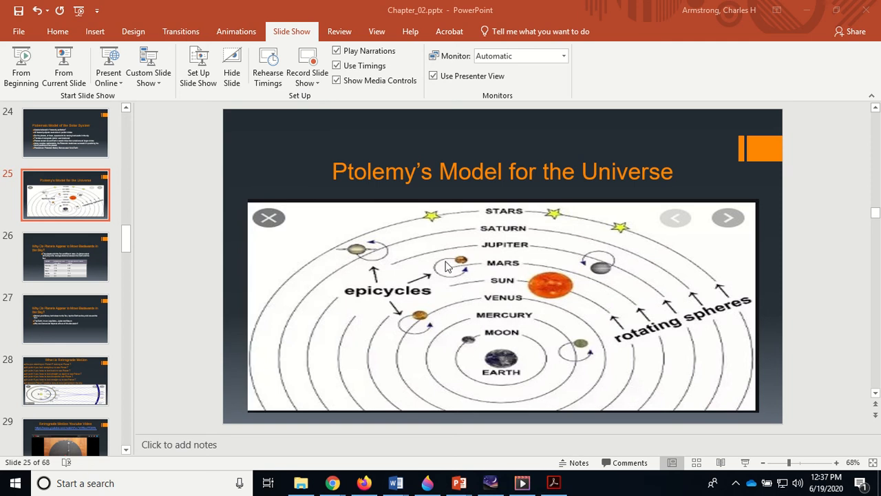
{"action": "mouse_move", "coordinate": [358, 261]}
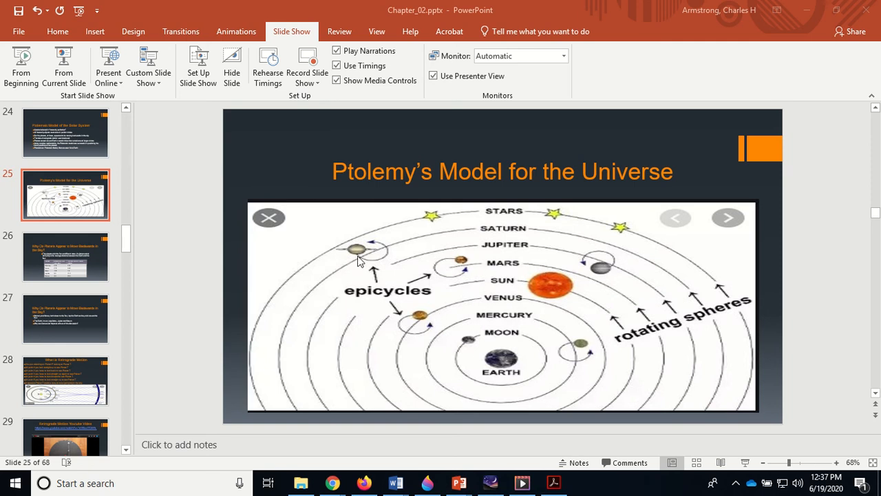
{"action": "mouse_move", "coordinate": [480, 297]}
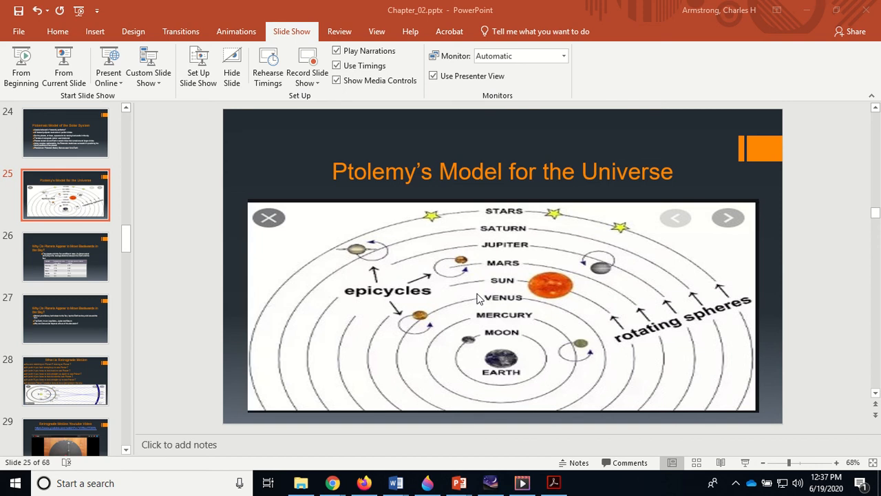
{"action": "mouse_move", "coordinate": [441, 349]}
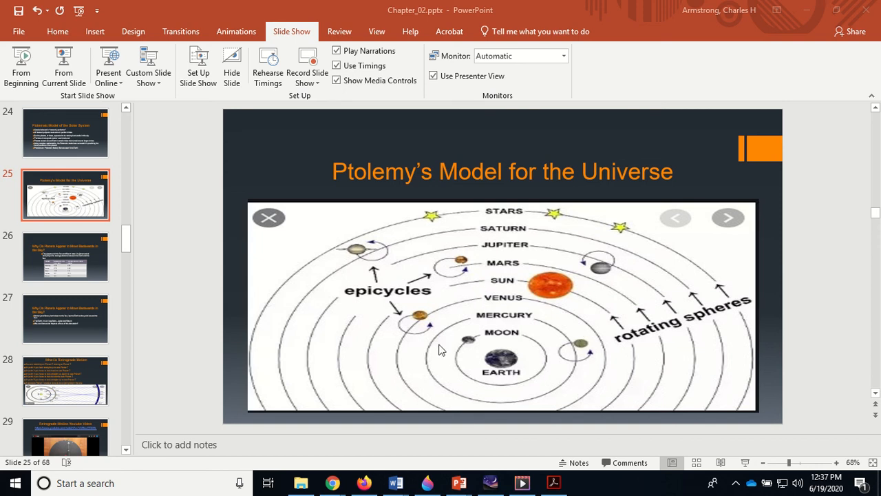
{"action": "mouse_move", "coordinate": [441, 268]}
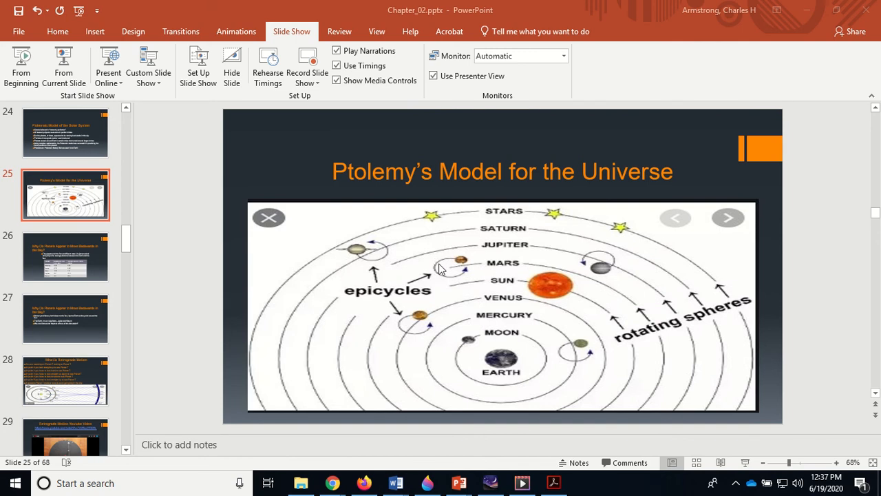
{"action": "mouse_move", "coordinate": [538, 348]}
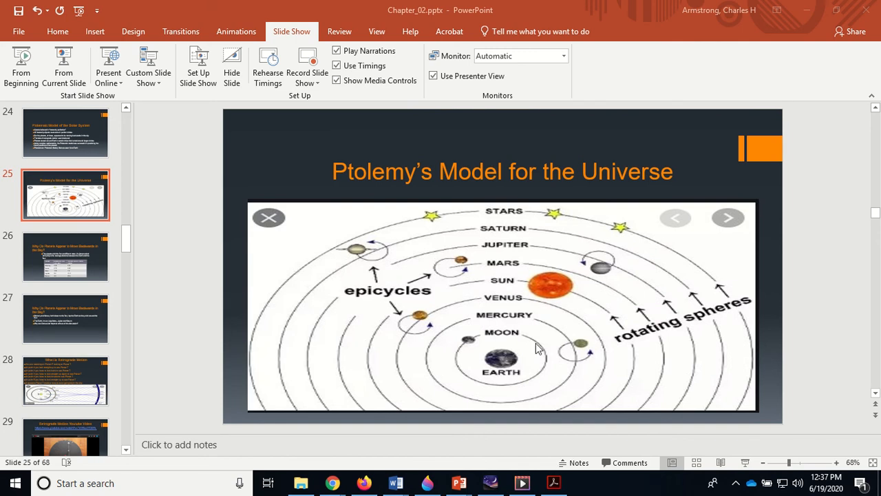
{"action": "mouse_move", "coordinate": [521, 358]}
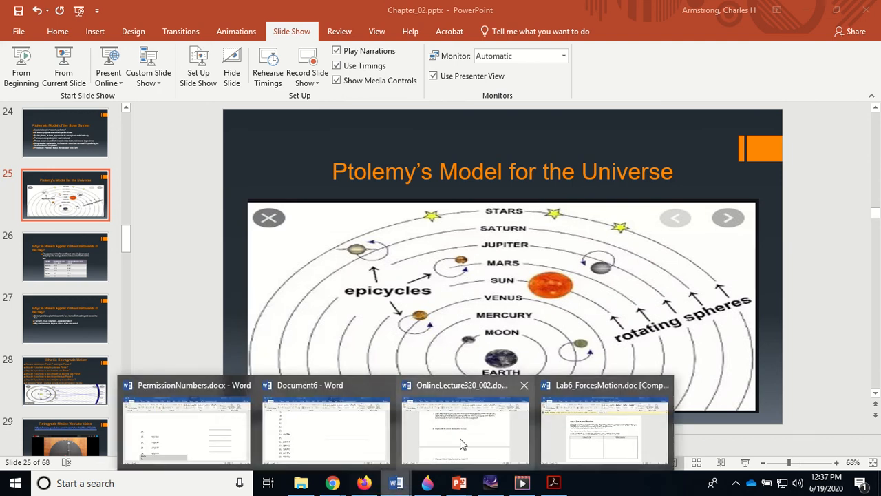
Return to the worksheet showing question 9 on Copernicus and question 10 on Tycho Brahe.
{"action": "left_click", "coordinate": [466, 427]}
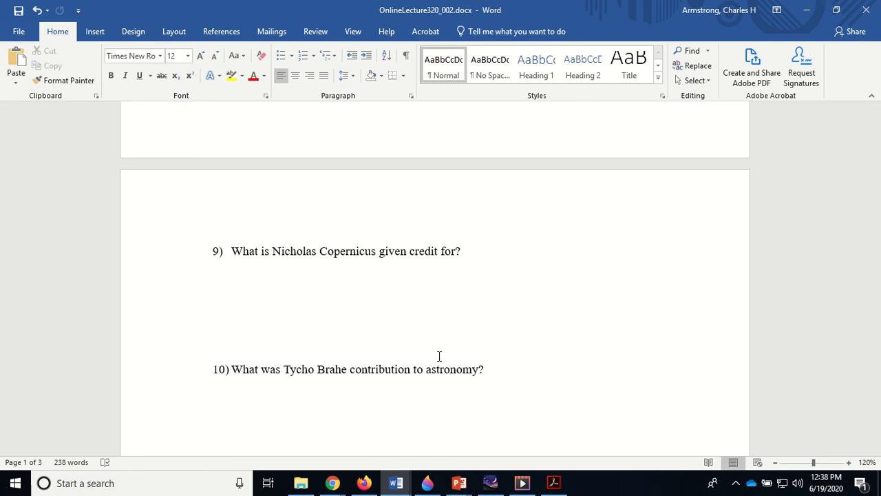
Scroll the worksheet to questions 11–13 on Kepler's three laws of planetary motion.
{"action": "scroll", "scroll_direction": "down", "scroll_amount": 3}
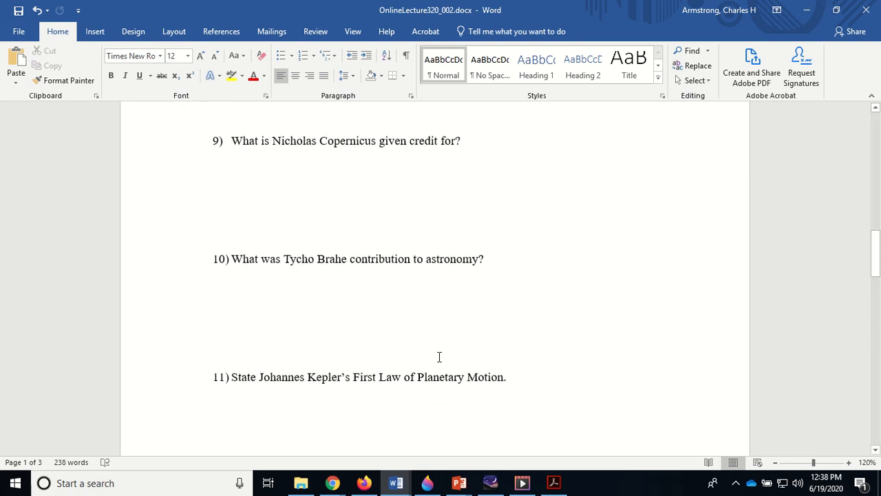
{"action": "scroll", "scroll_direction": "down", "scroll_amount": 3}
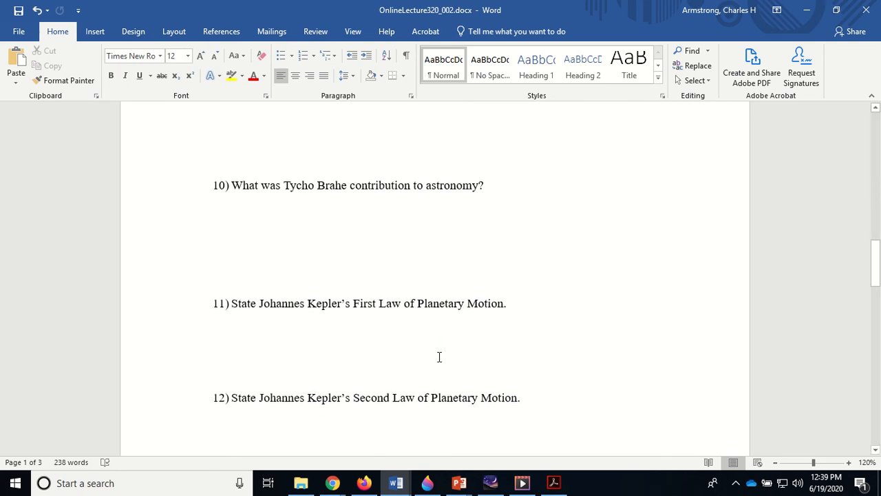
{"action": "scroll", "scroll_direction": "down", "scroll_amount": 3}
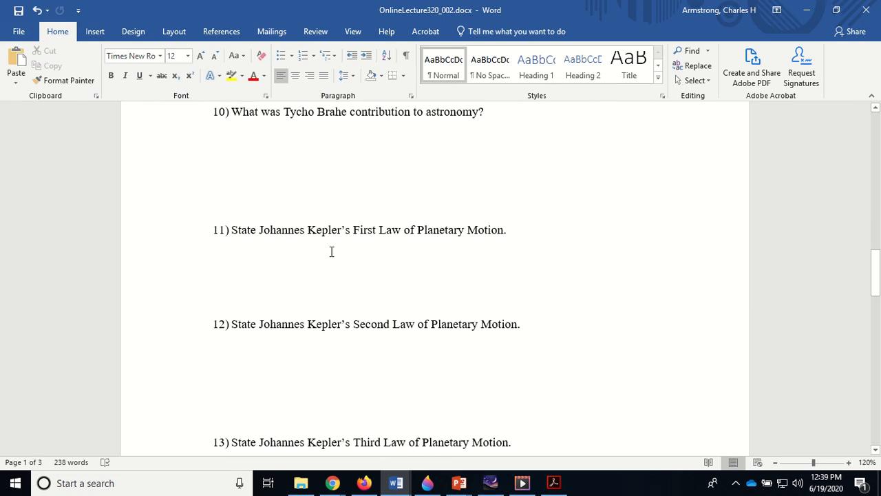
{"action": "mouse_move", "coordinate": [330, 257]}
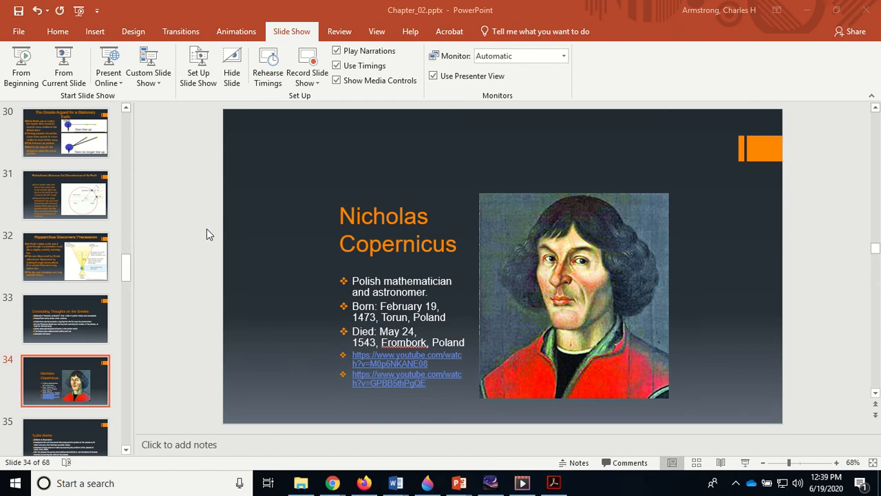
Present the Kepler slides through slide 41 on Kepler's Third Law, then return to the worksheet.
{"action": "left_click", "coordinate": [66, 318]}
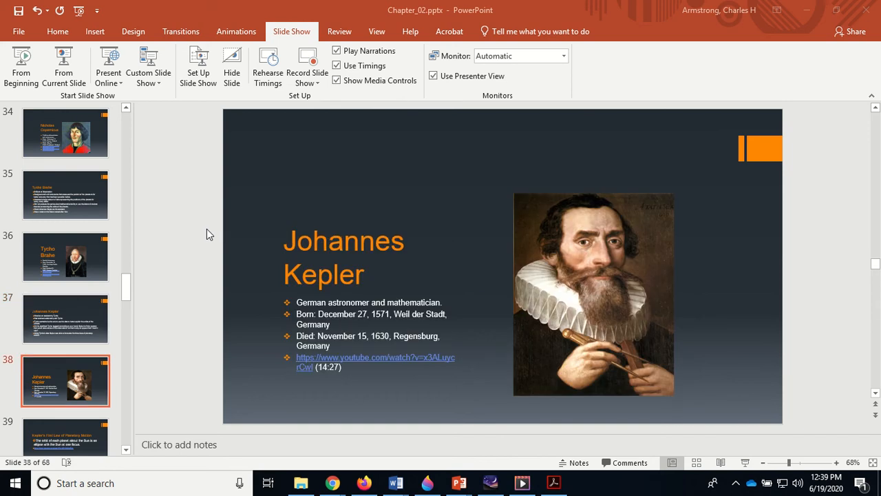
{"action": "left_click", "coordinate": [66, 318]}
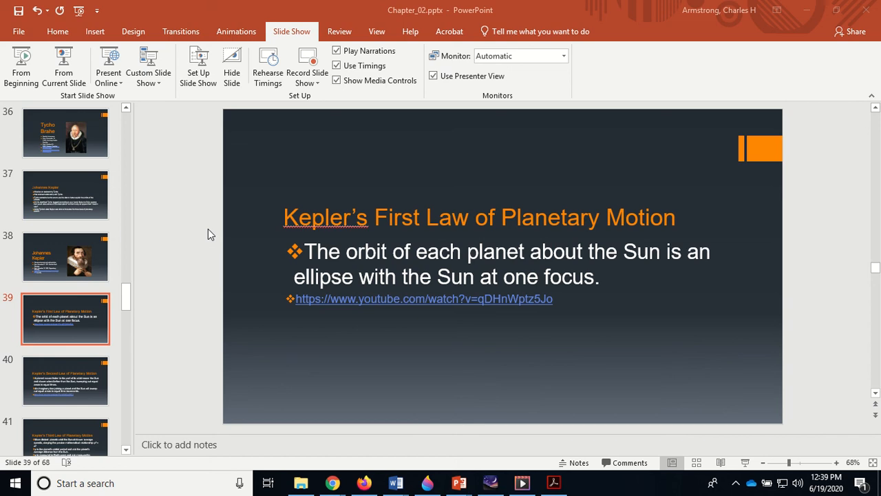
{"action": "left_click", "coordinate": [64, 380]}
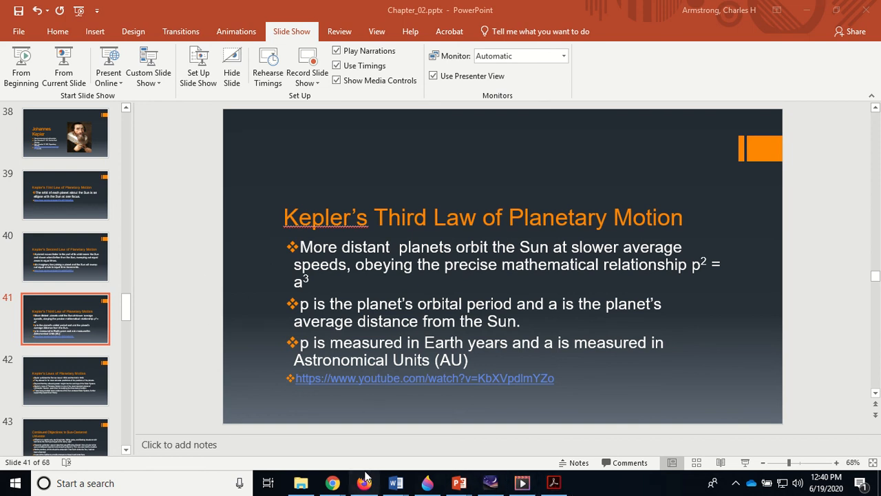
{"action": "mouse_move", "coordinate": [395, 482]}
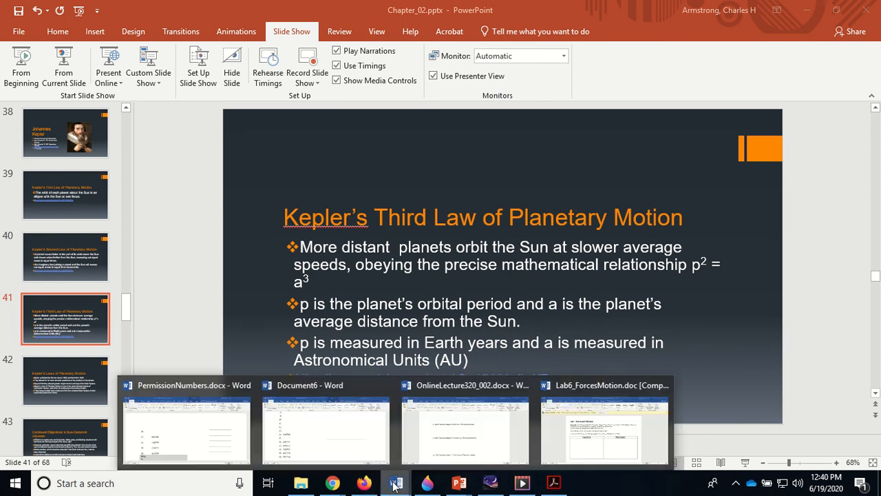
{"action": "left_click", "coordinate": [465, 420]}
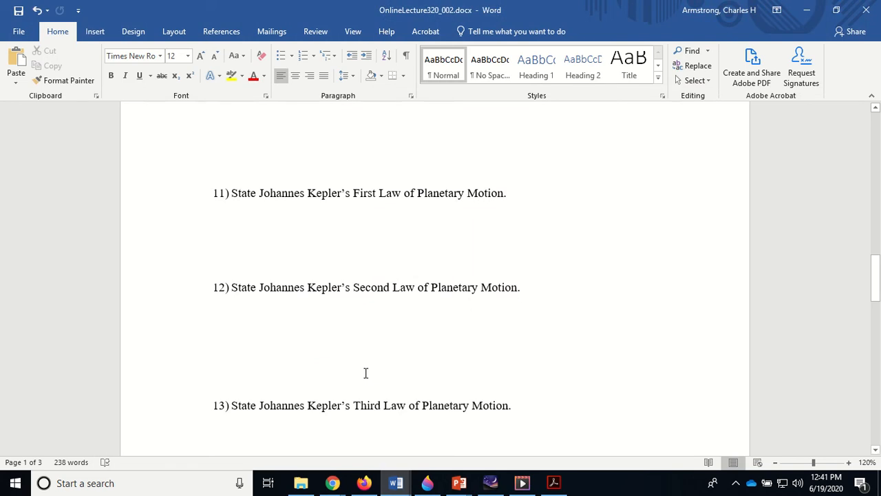
Scroll the Word worksheet down through questions 11 to 16 while reviewing them.
{"action": "scroll", "scroll_direction": "down", "scroll_amount": 3}
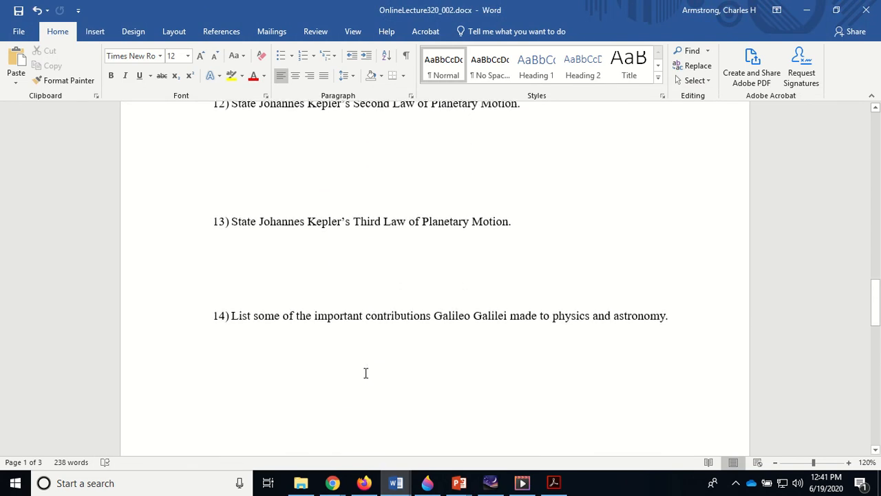
{"action": "scroll", "scroll_direction": "down", "scroll_amount": 3}
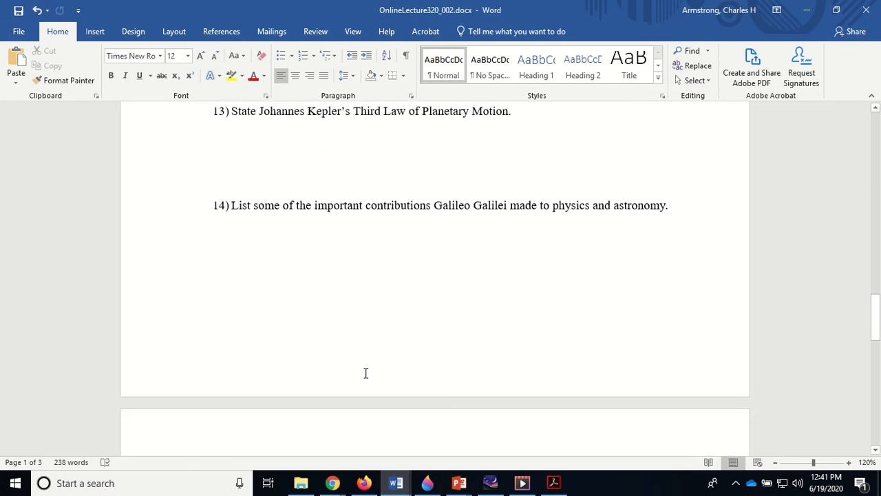
{"action": "scroll", "scroll_direction": "down", "scroll_amount": 3}
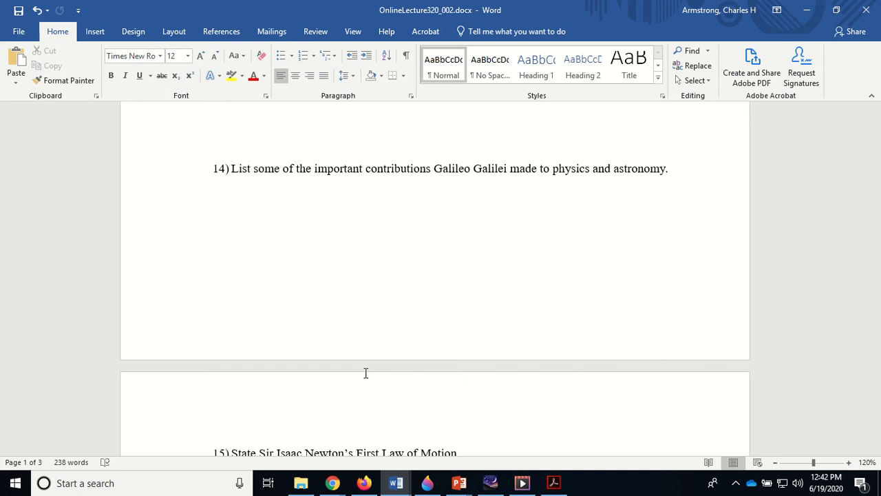
{"action": "scroll", "scroll_direction": "down", "scroll_amount": 3}
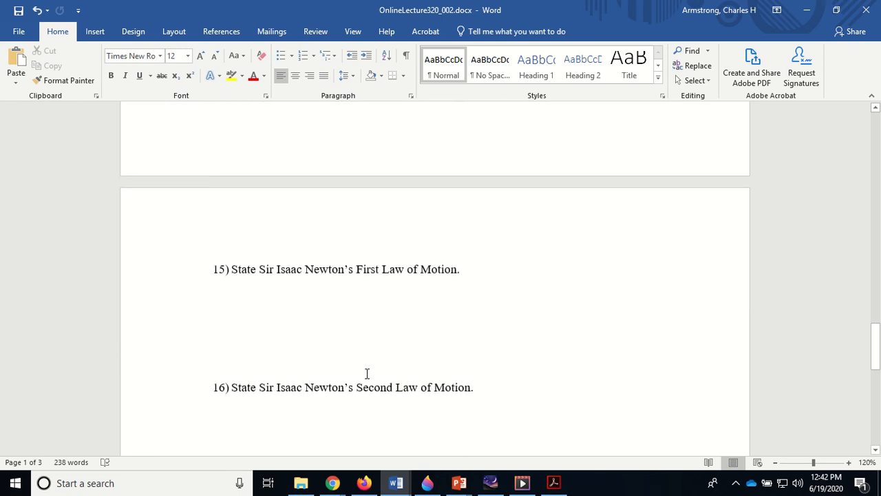
{"action": "scroll", "scroll_direction": "down", "scroll_amount": 3}
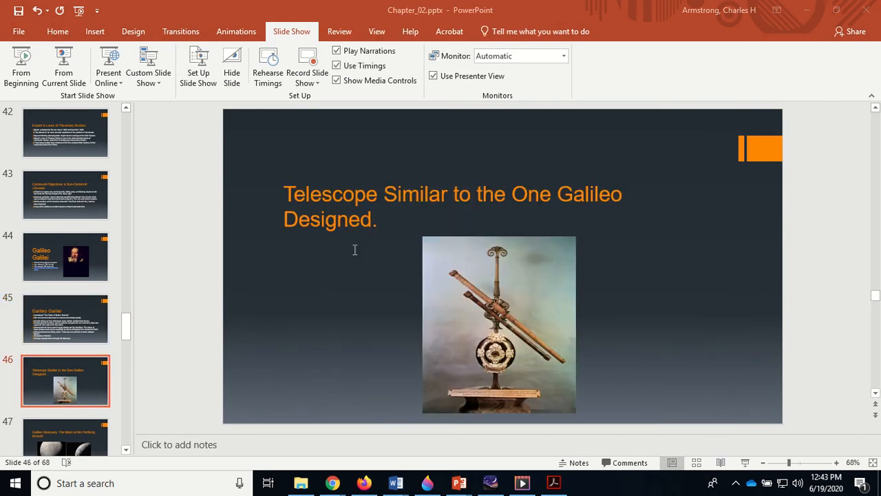
Show the Galileo Galilei slide, then the falling masses slide, then slide 61 'Newton's Third Law'.
{"action": "left_click", "coordinate": [66, 318]}
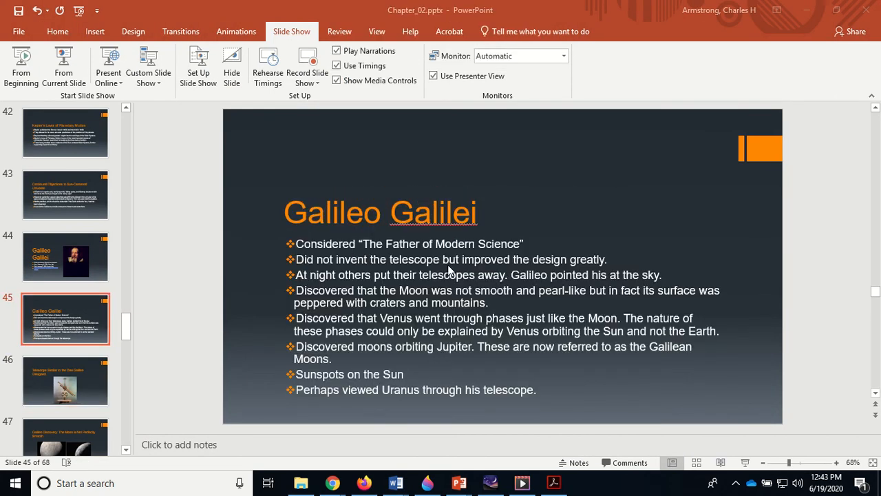
{"action": "mouse_move", "coordinate": [350, 370]}
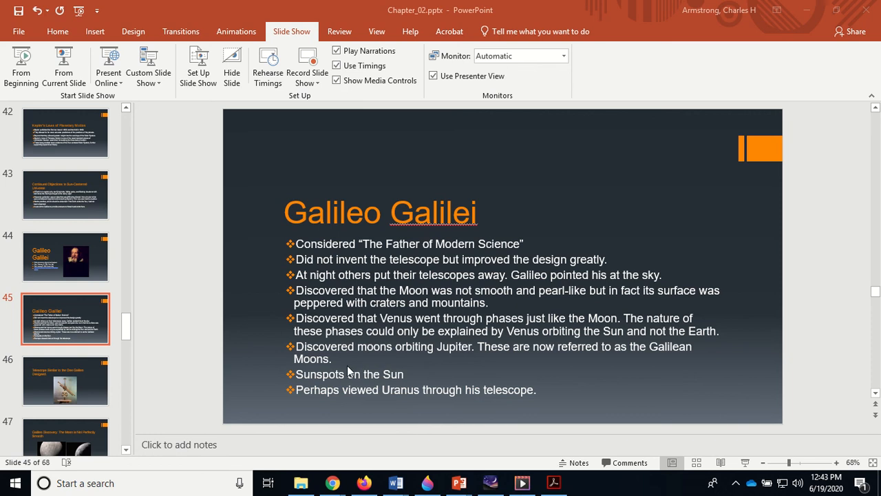
{"action": "mouse_move", "coordinate": [389, 309]}
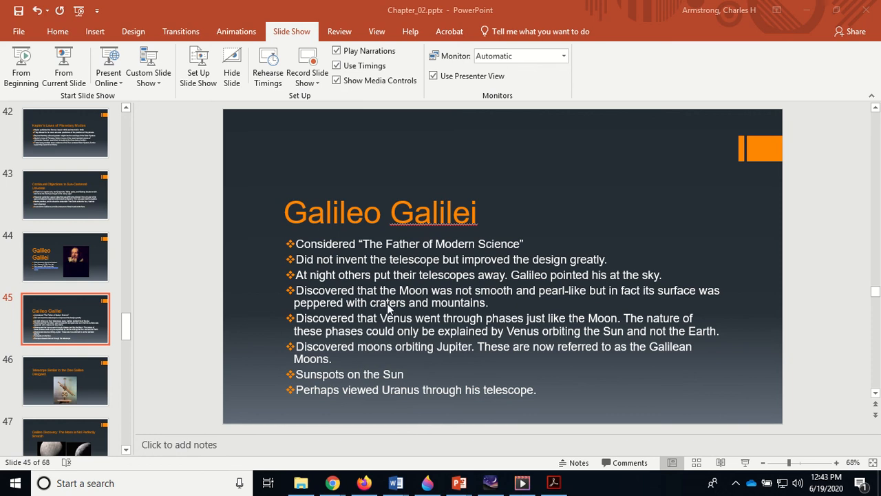
{"action": "left_click", "coordinate": [66, 380]}
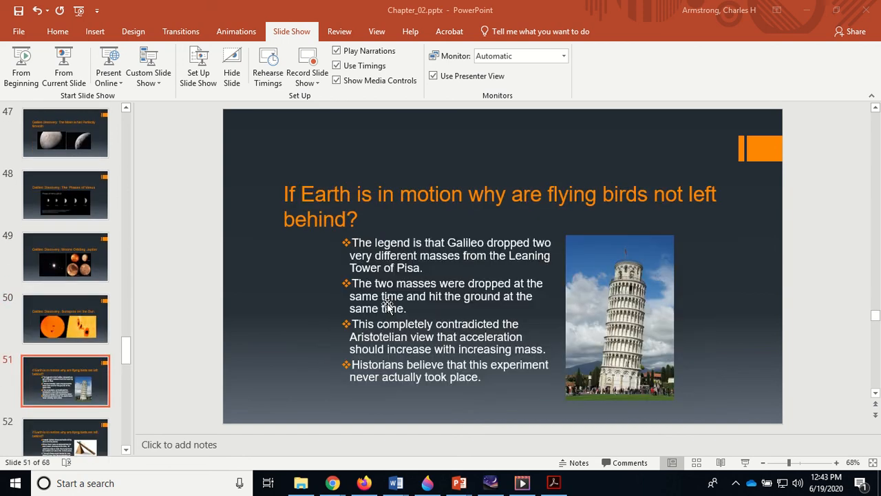
{"action": "mouse_move", "coordinate": [483, 318]}
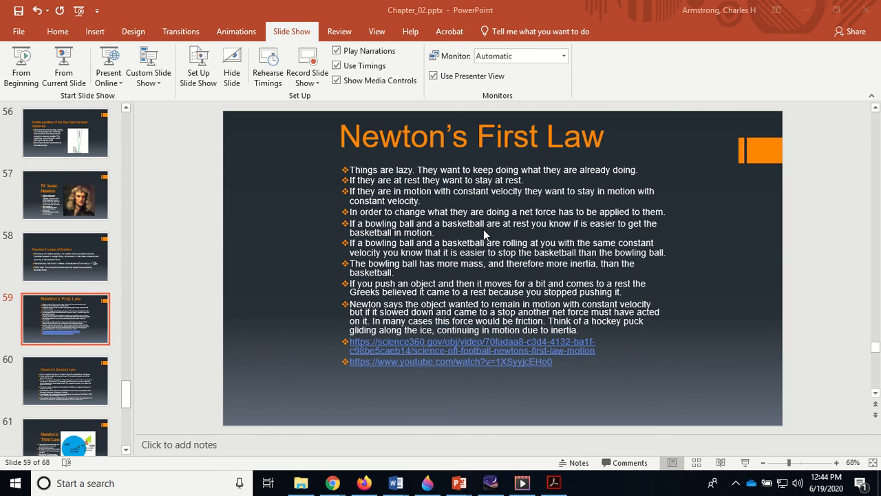
{"action": "left_click", "coordinate": [66, 380]}
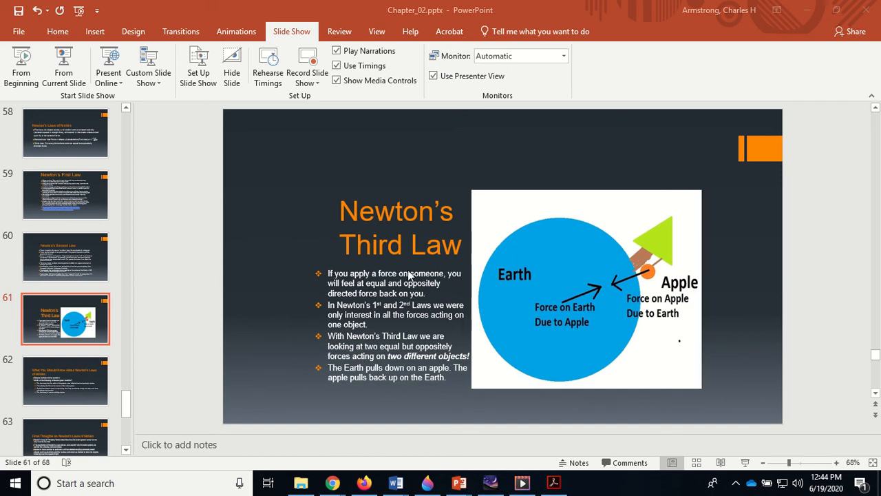
{"action": "mouse_move", "coordinate": [411, 276]}
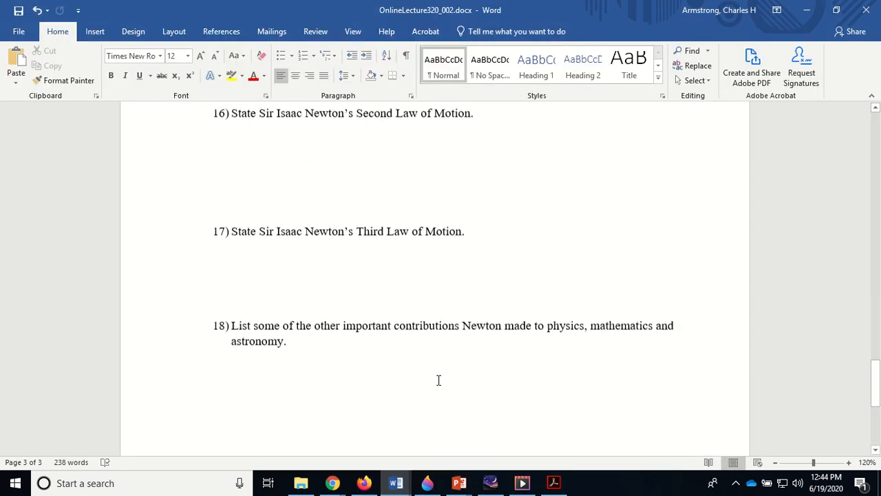
{"action": "scroll", "scroll_direction": "down", "scroll_amount": 3}
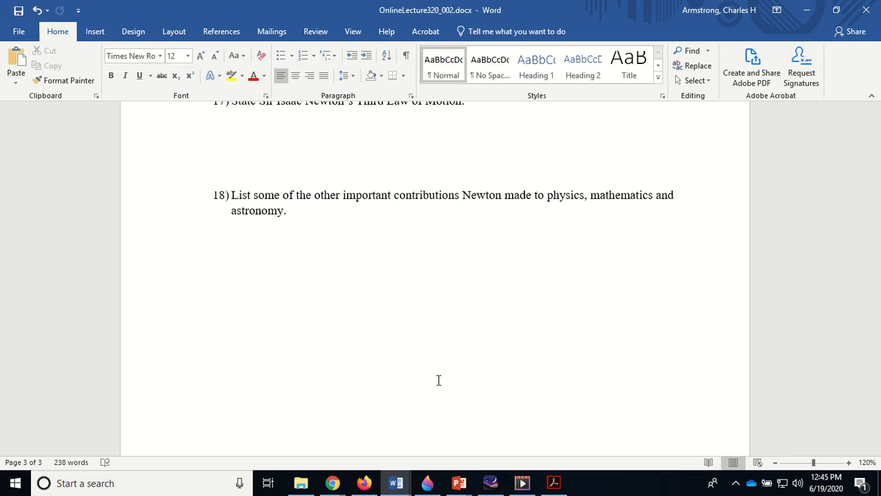
{"action": "mouse_move", "coordinate": [482, 437]}
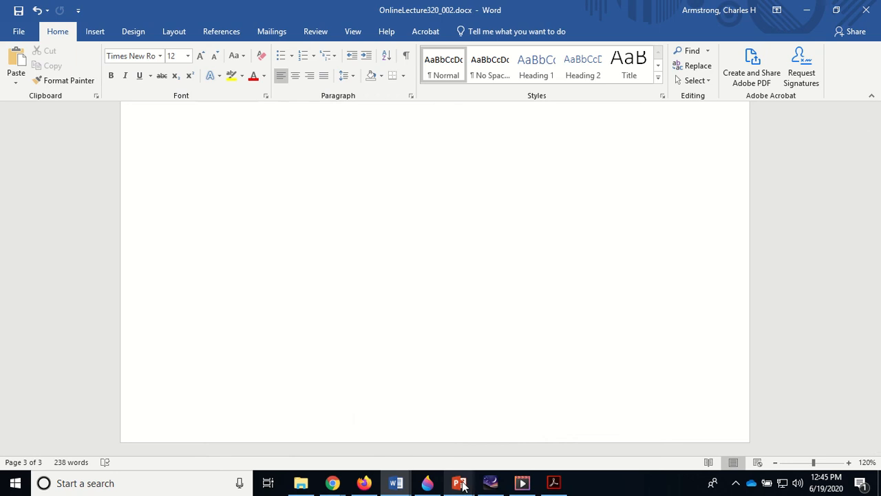
Return to the Chapter 2 deck and review slide 62's sample multiple choice question on Newton.
{"action": "left_click", "coordinate": [460, 482]}
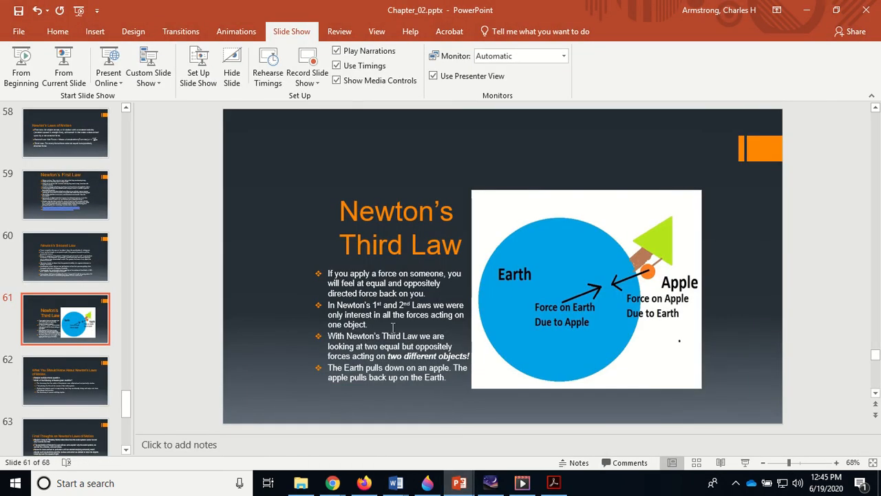
{"action": "left_click", "coordinate": [66, 318]}
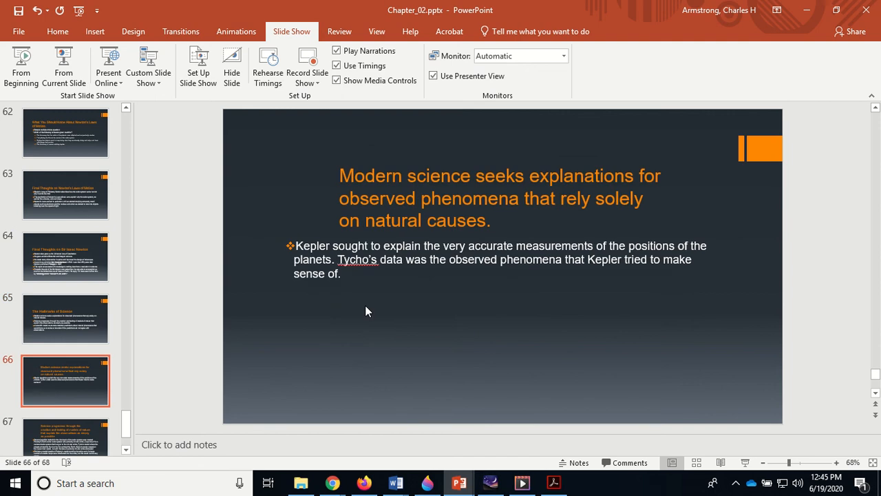
{"action": "scroll", "scroll_direction": "down", "scroll_amount": 3}
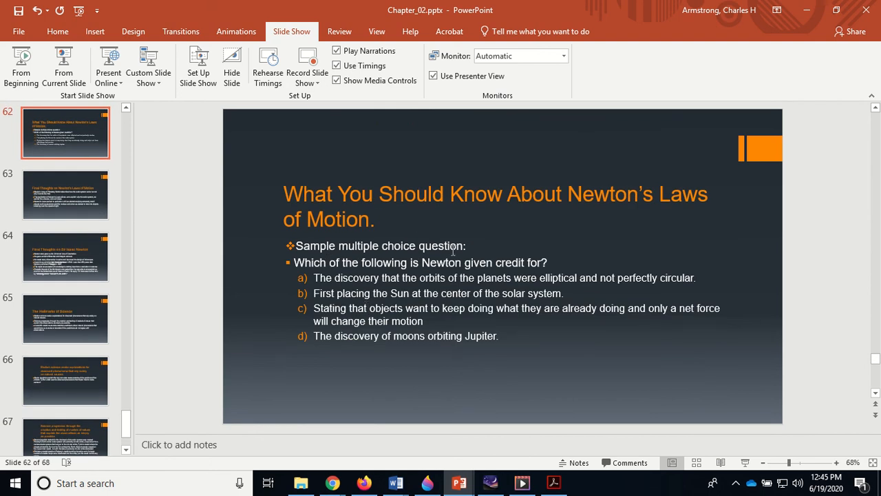
{"action": "mouse_move", "coordinate": [544, 259]}
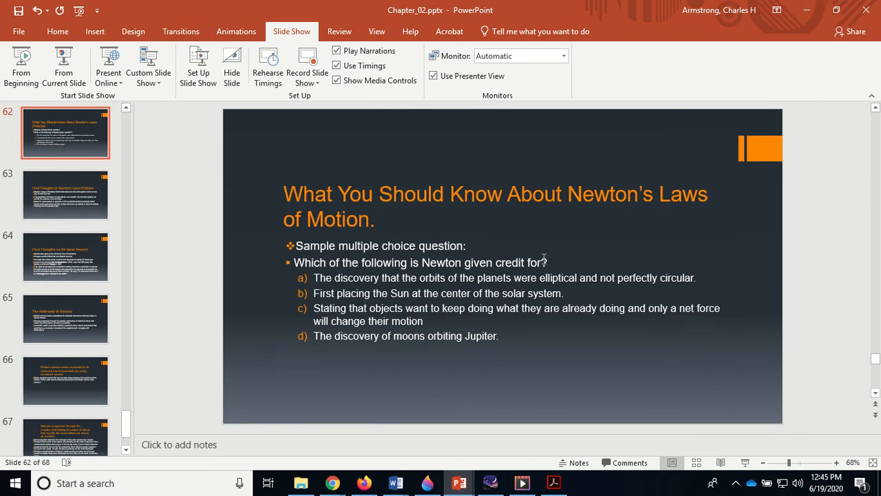
{"action": "mouse_move", "coordinate": [424, 273]}
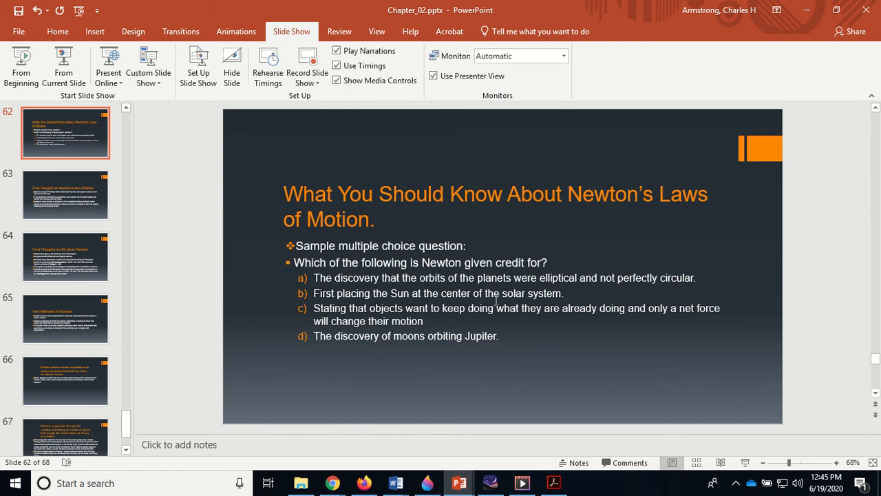
{"action": "mouse_move", "coordinate": [300, 304]}
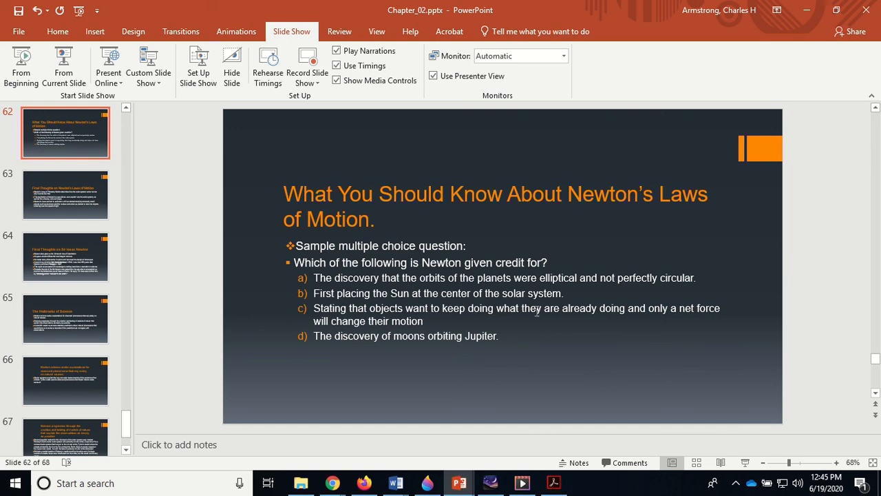
{"action": "mouse_move", "coordinate": [412, 327]}
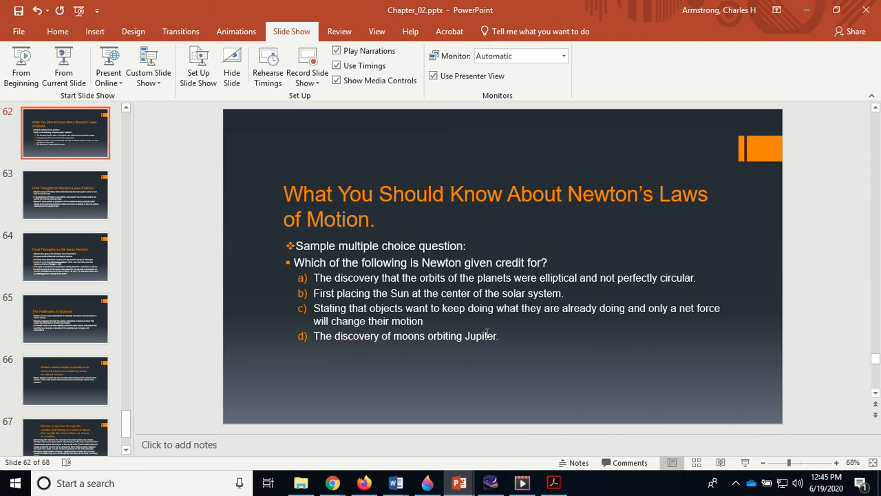
{"action": "mouse_move", "coordinate": [385, 336]}
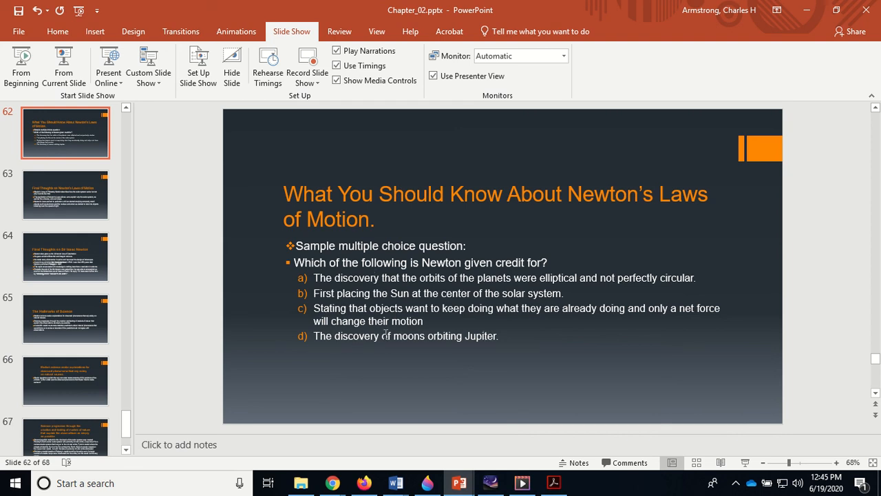
{"action": "mouse_move", "coordinate": [367, 288]}
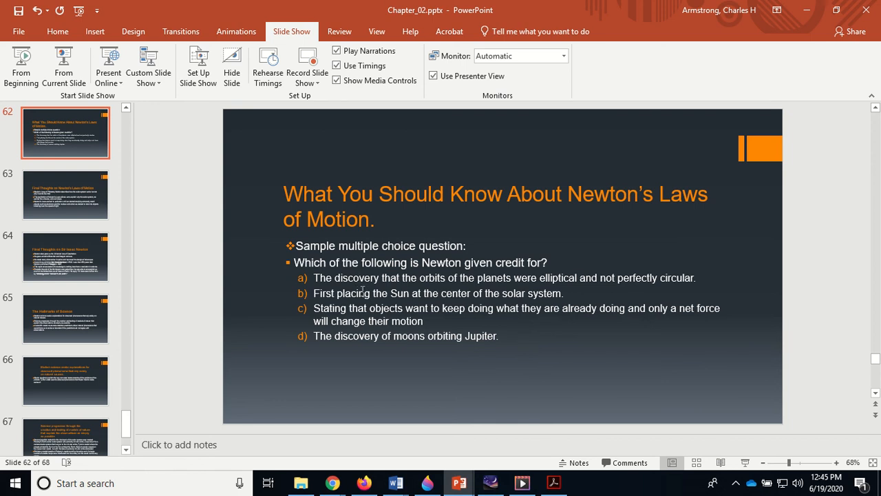
{"action": "mouse_move", "coordinate": [453, 309]}
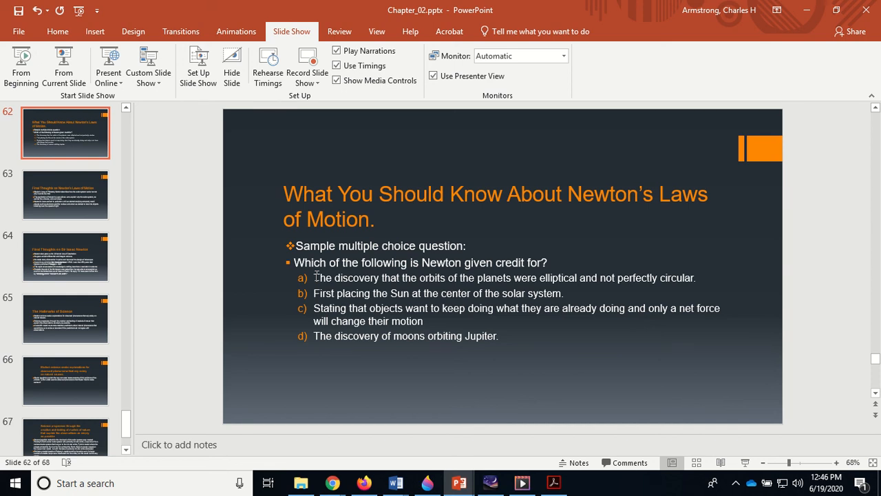
Show The Hallmarks of Science slide, then slide 63 'Final Thoughts on Newton's Laws of Motion'.
{"action": "left_click", "coordinate": [66, 318]}
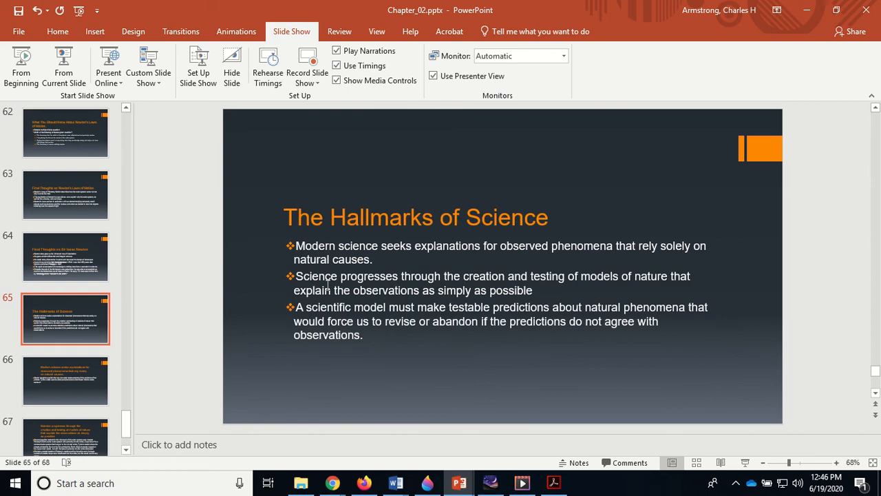
{"action": "left_click", "coordinate": [67, 194]}
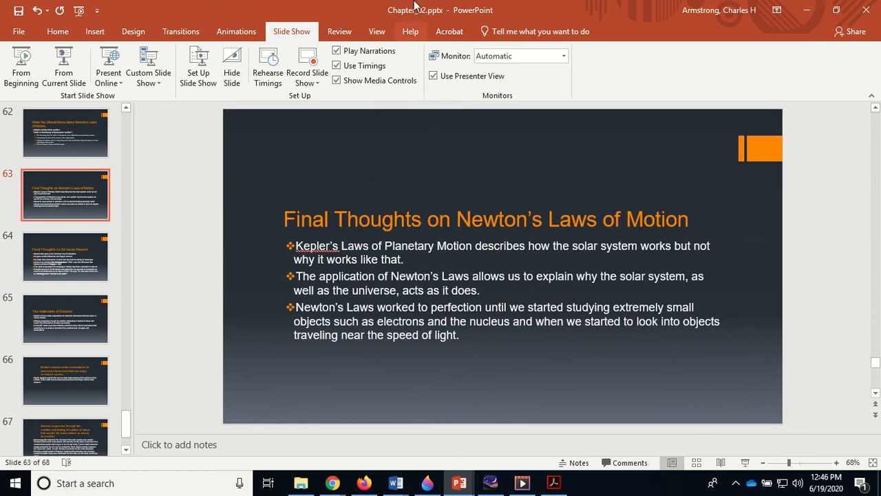